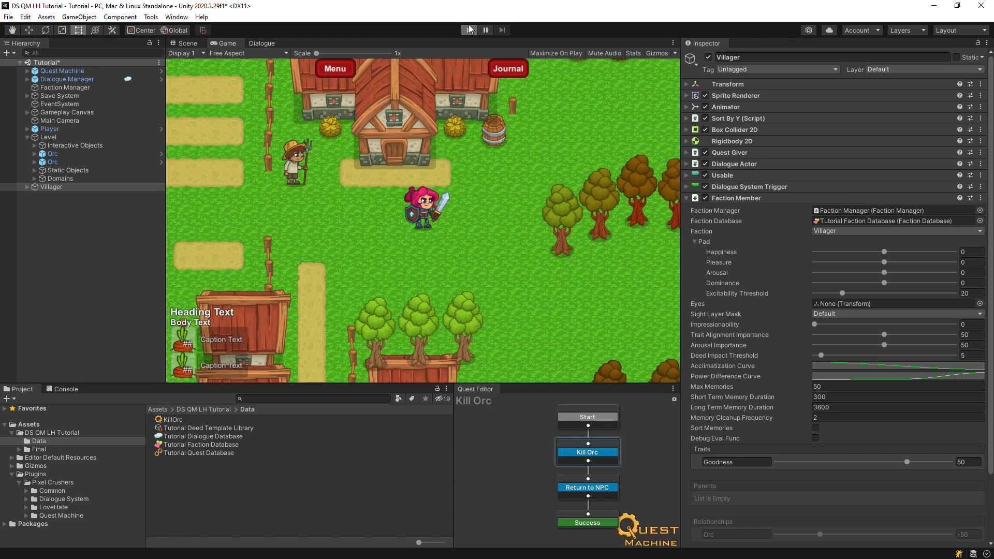
# Stop the running tutorial scene so Play mode exits
pyautogui.click(469, 30)
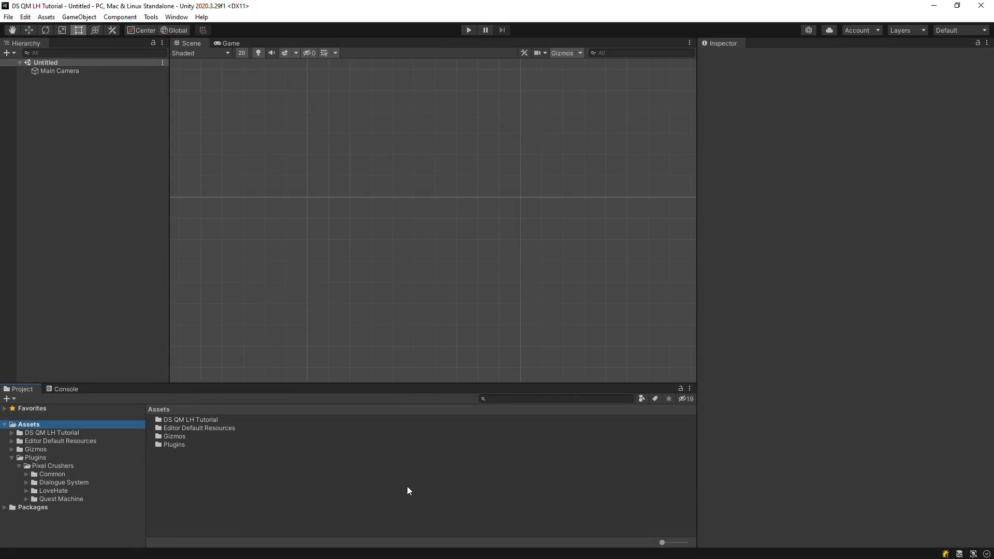
# Browse the Dialogue System, LoveHate and Quest Machine plugin folders and expand Quest Machine's subfolders
pyautogui.click(64, 481)
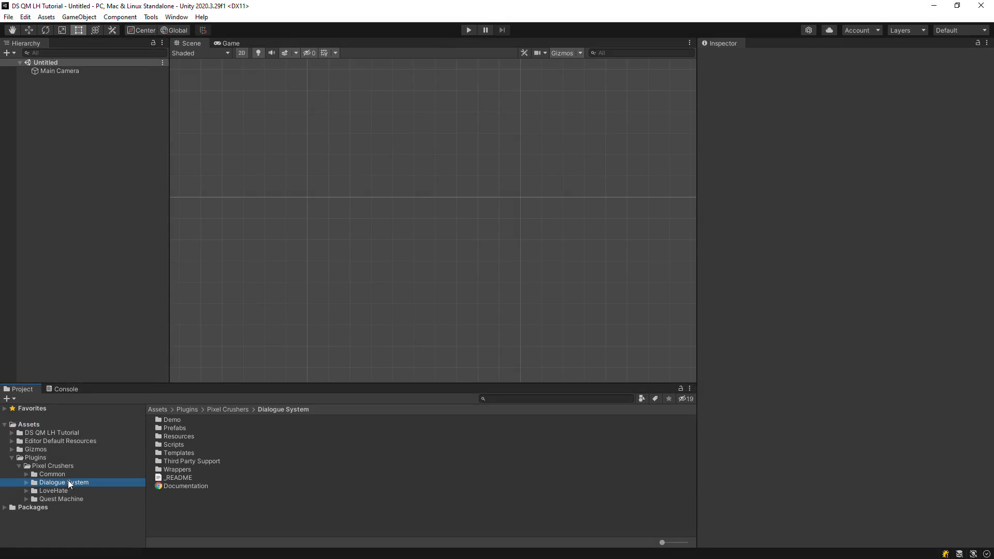
pyautogui.click(53, 491)
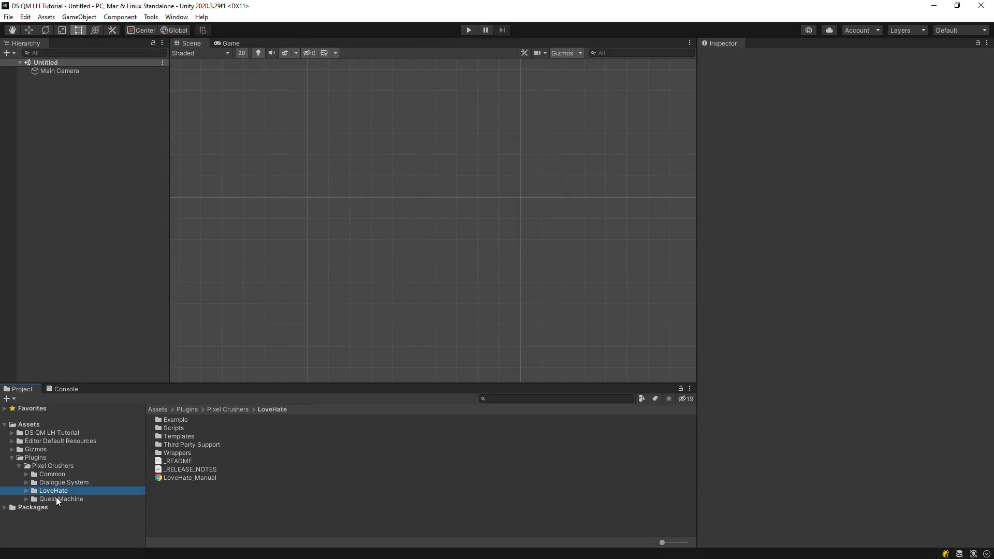
pyautogui.click(63, 499)
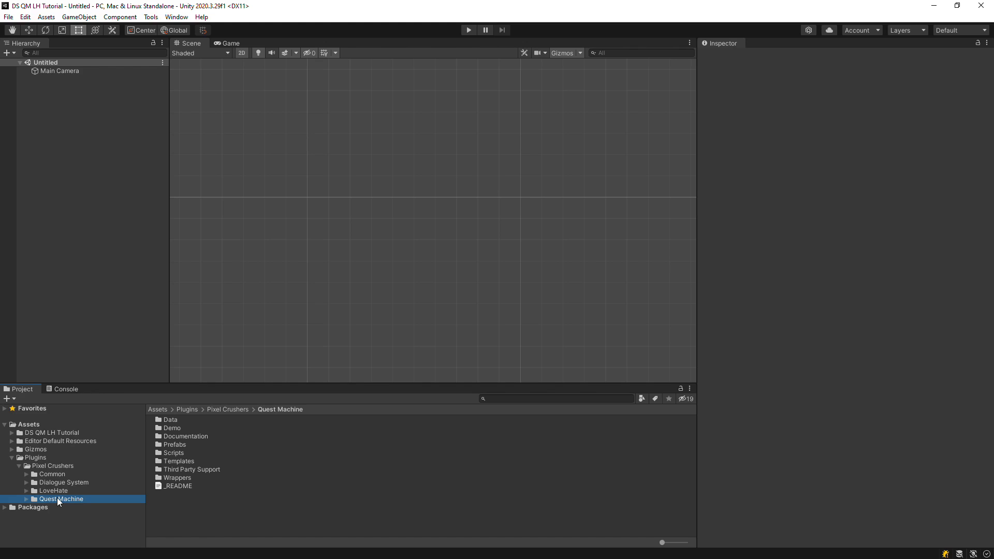
pyautogui.moveTo(56, 501)
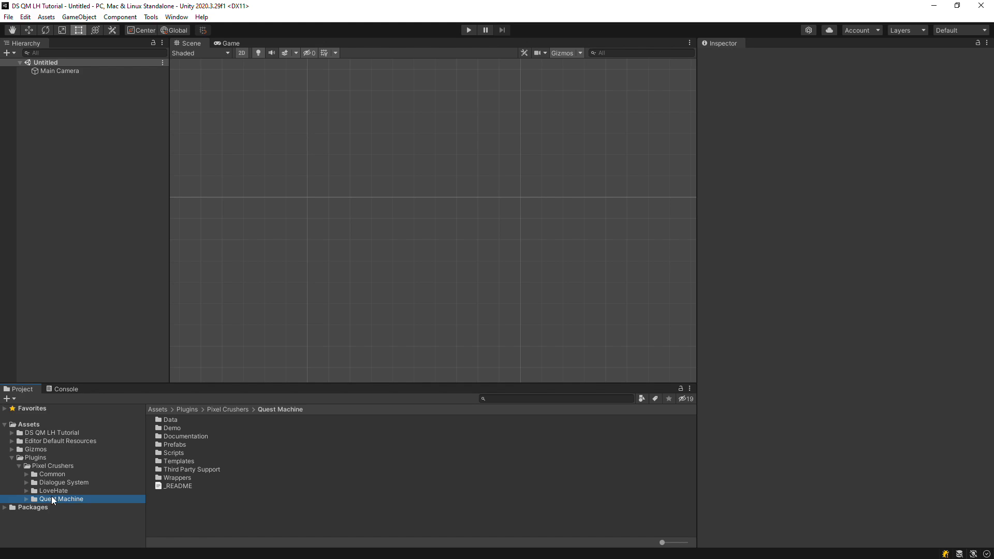
pyautogui.click(29, 499)
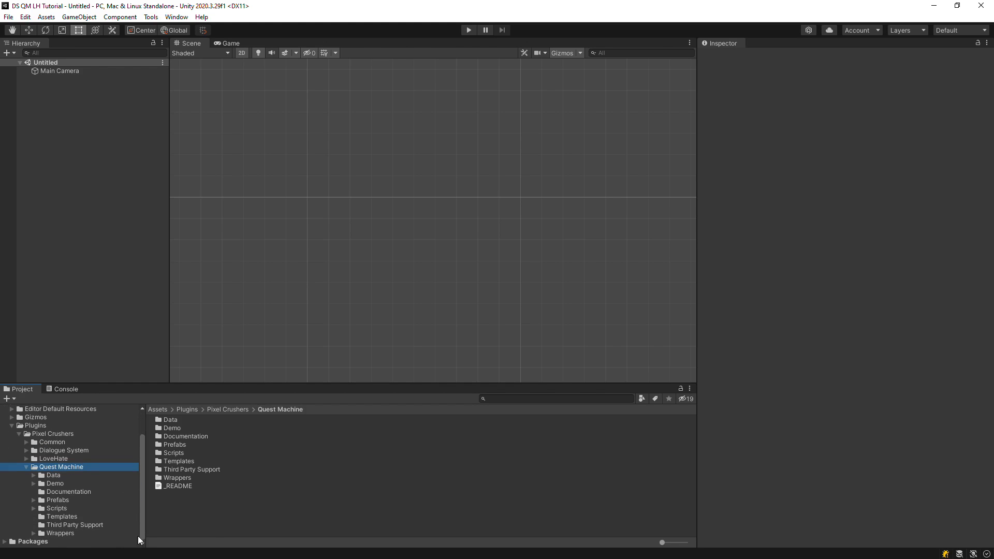
# Import Quest Machine's Dialogue System Support and LoveHate Support packages from its Third Party Support folder
pyautogui.click(75, 523)
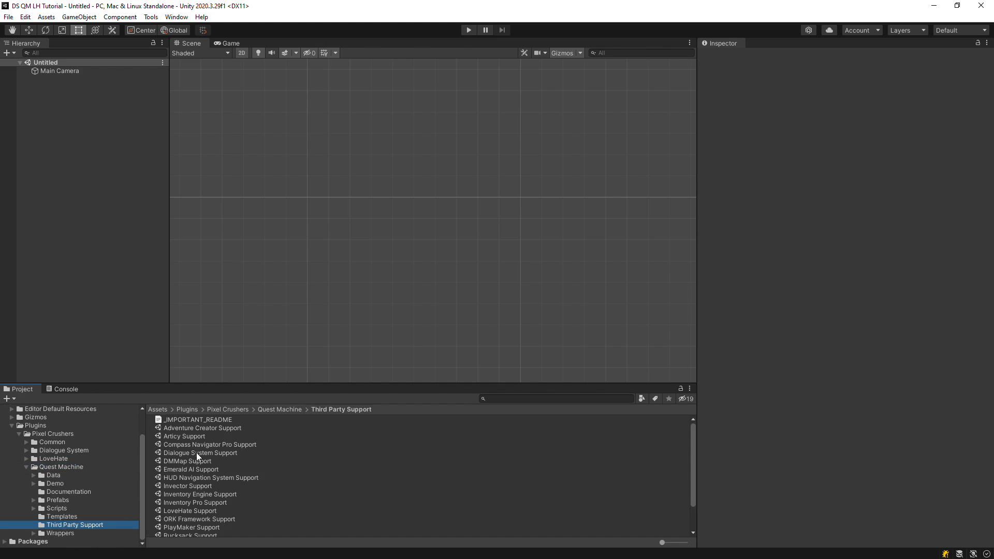
pyautogui.doubleClick(196, 452)
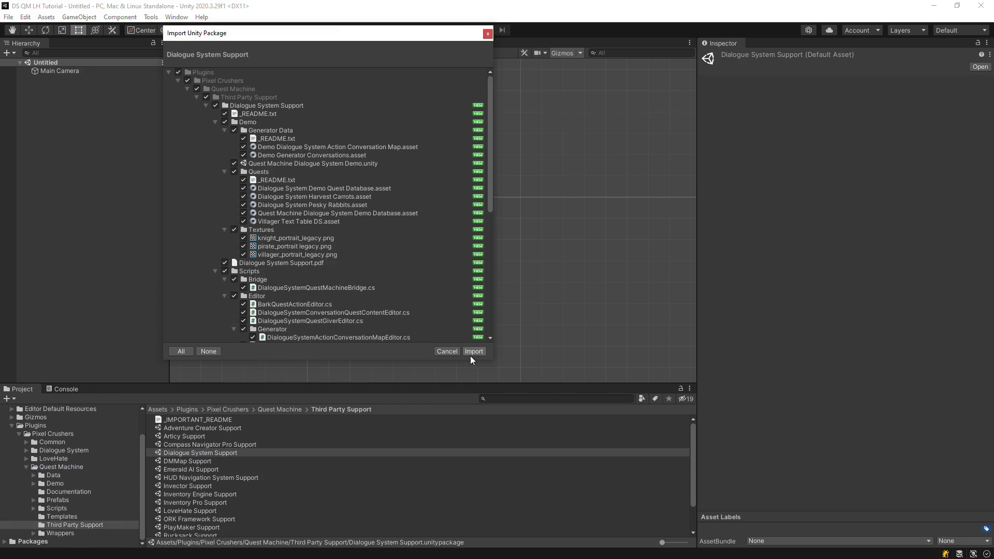
pyautogui.click(473, 350)
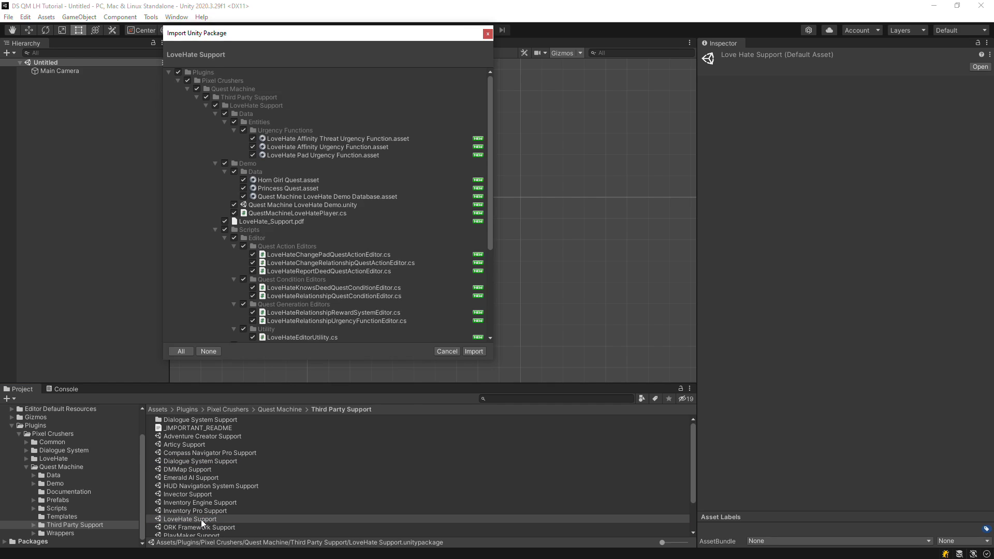
pyautogui.click(473, 351)
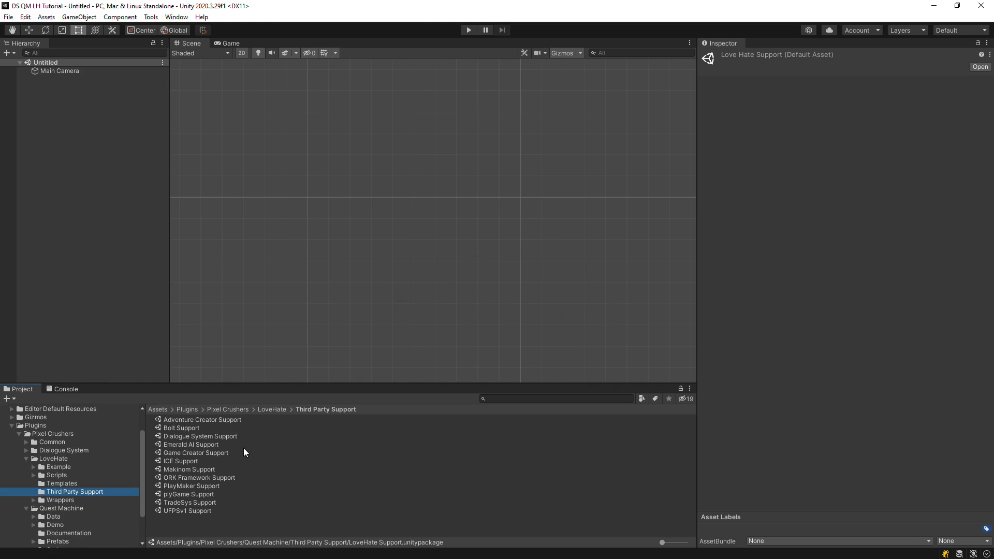
# Import LoveHate's Dialogue System Support package from its Third Party Support folder
pyautogui.doubleClick(198, 436)
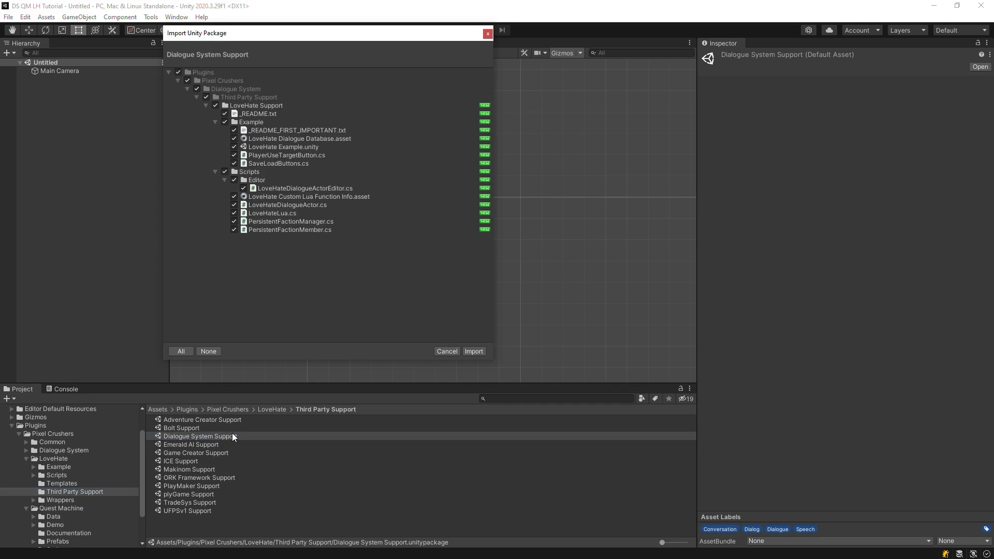
pyautogui.click(473, 351)
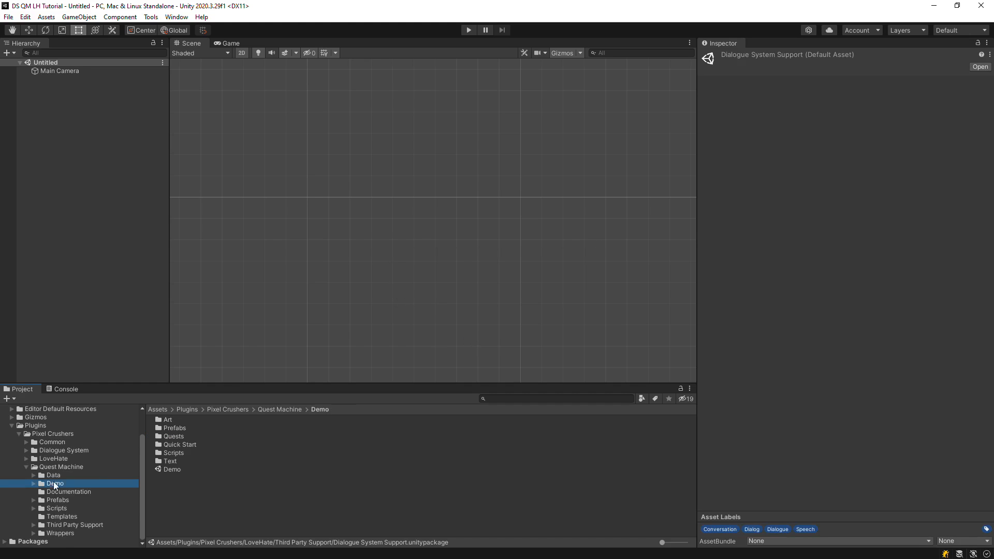
# Save the opened Demo scene as Tutorial.unity in the DS QM LH Tutorial folder
pyautogui.doubleClick(172, 469)
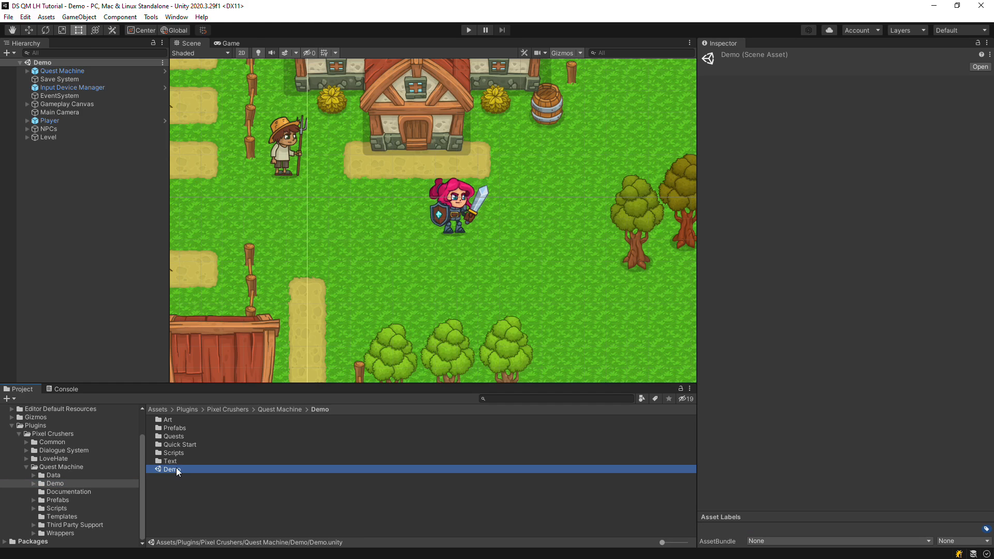
pyautogui.click(8, 18)
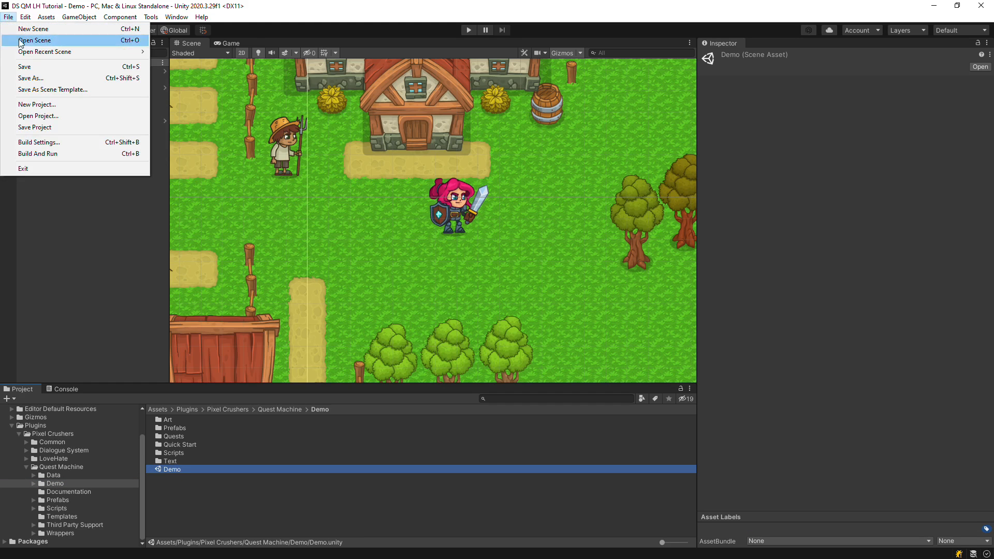
pyautogui.click(30, 77)
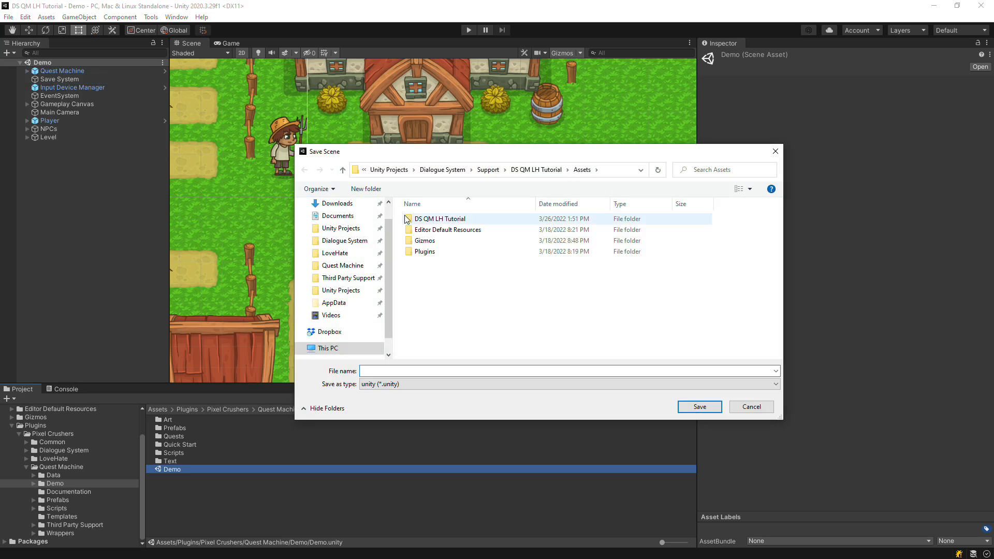
pyautogui.doubleClick(439, 218)
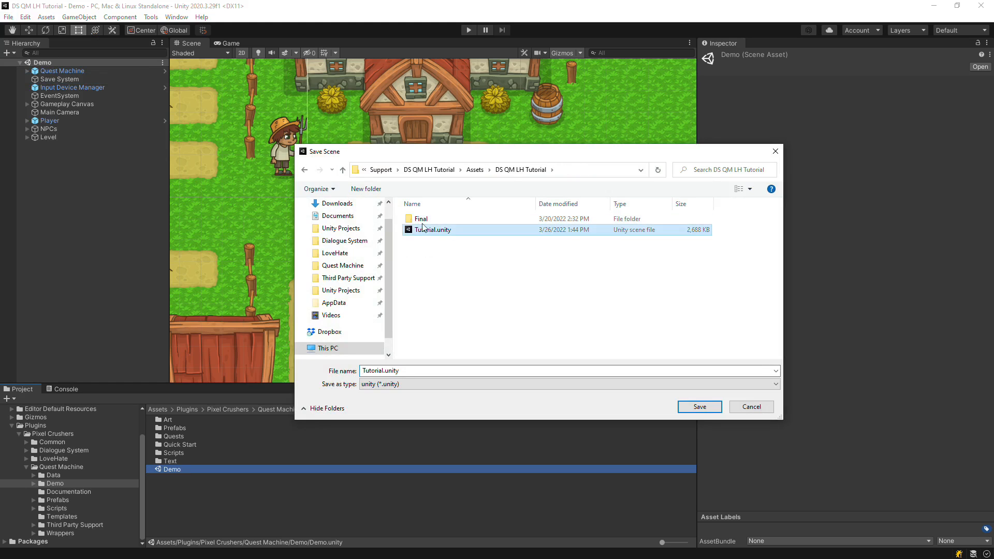
pyautogui.click(698, 405)
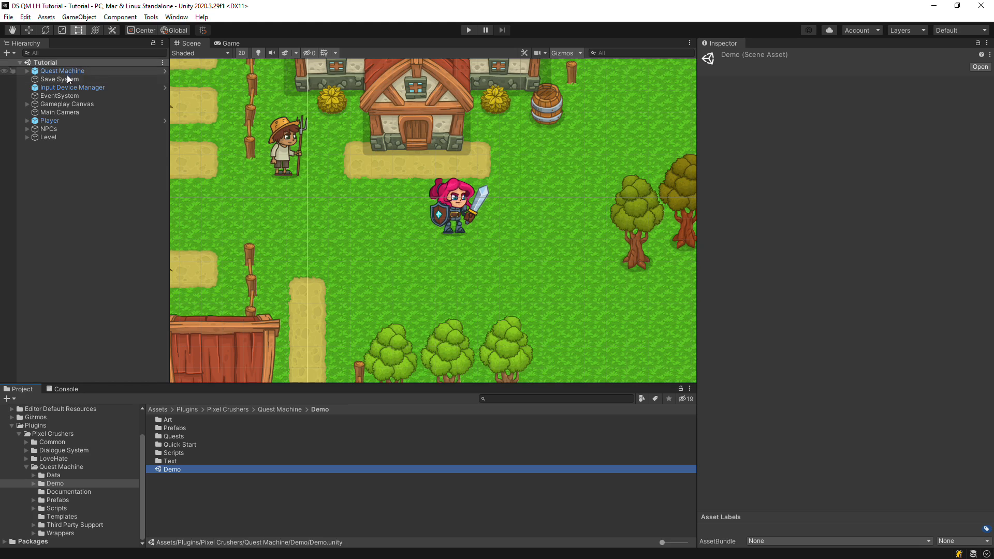
# Find the SceneFaderCanvas prefab by searching 'scenefa' and place it under Save System
pyautogui.click(60, 78)
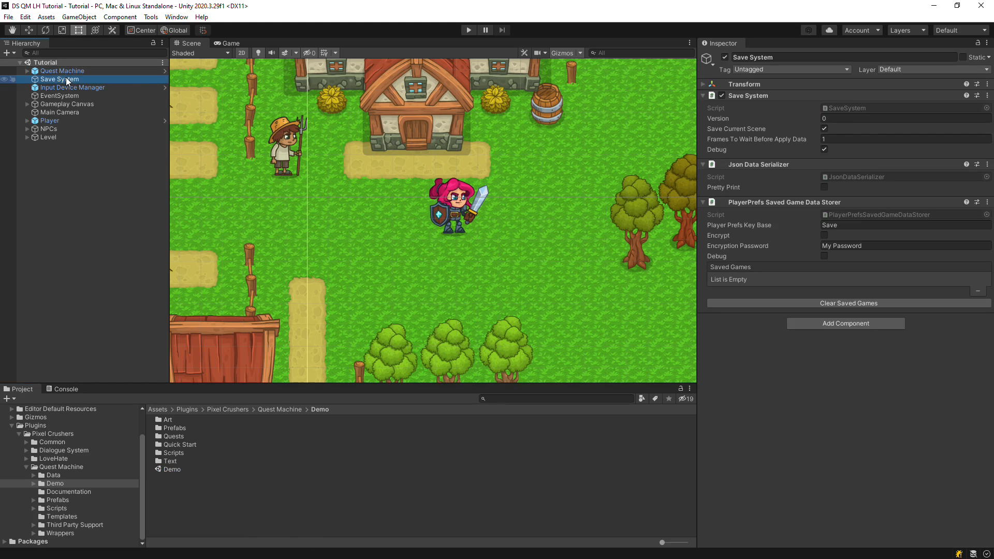
pyautogui.click(555, 397)
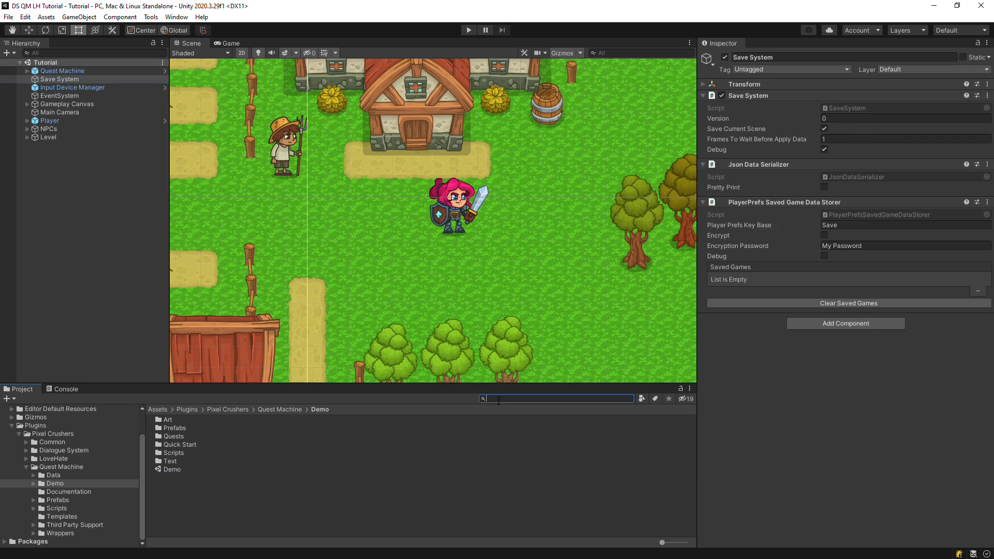
pyautogui.write('scenefader')
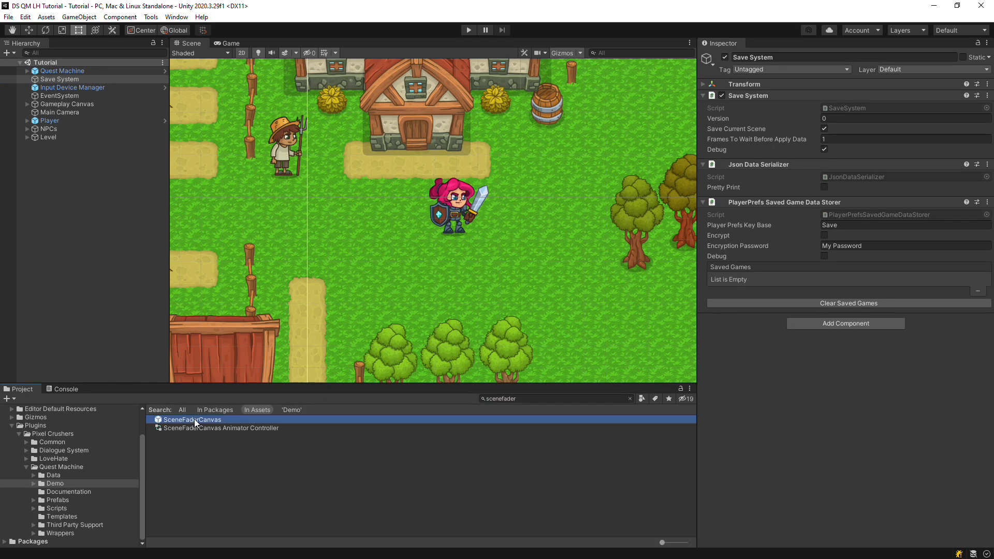
pyautogui.click(59, 79)
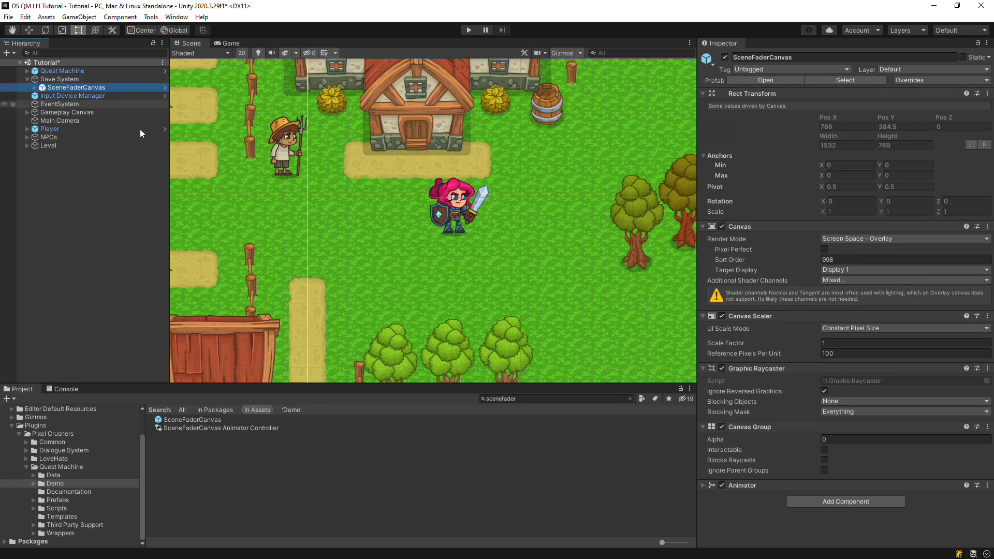
pyautogui.moveTo(844, 501)
pyautogui.write('scene')
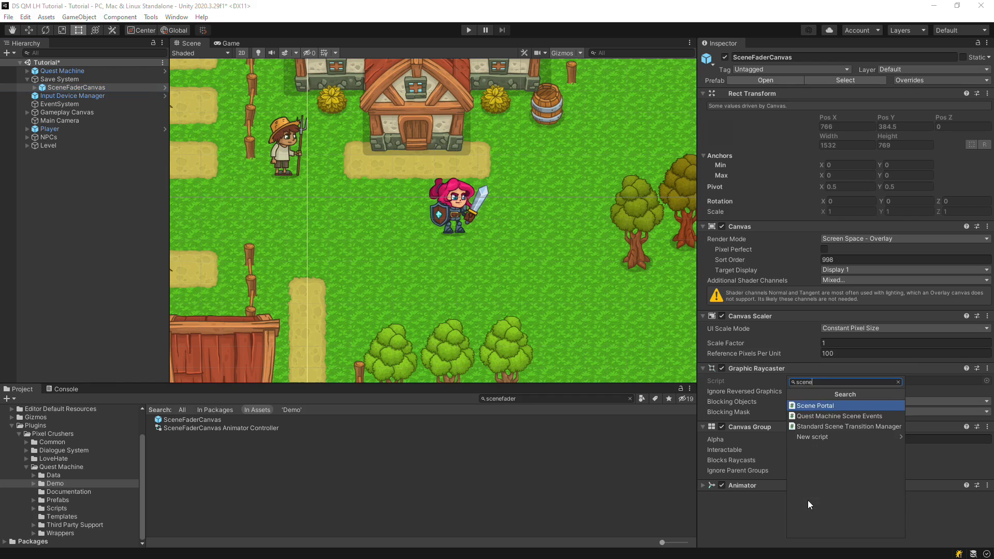
# Add a Standard Scene Transition Manager using the SceneFaderCanvas animator with Show and Hide triggers
pyautogui.click(845, 426)
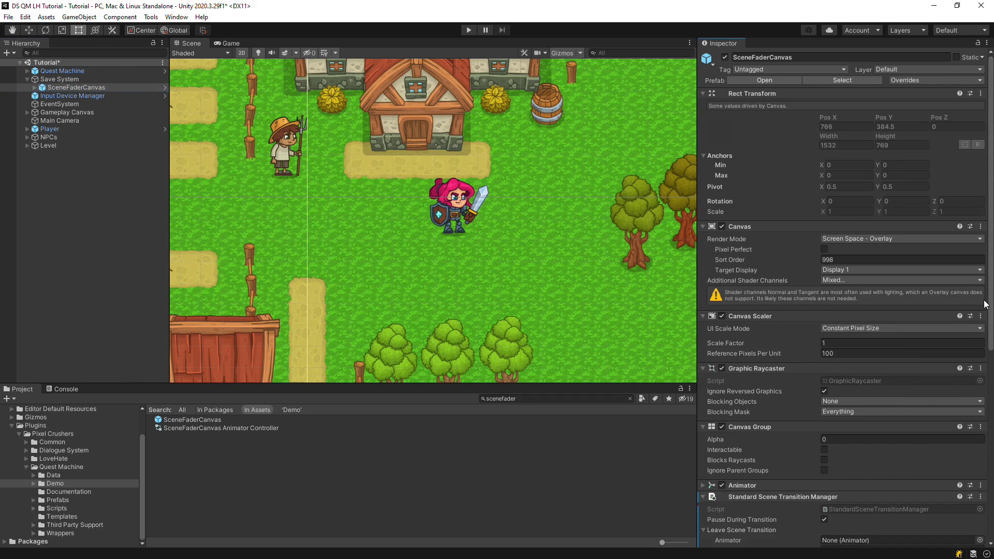
pyautogui.scroll(-3)
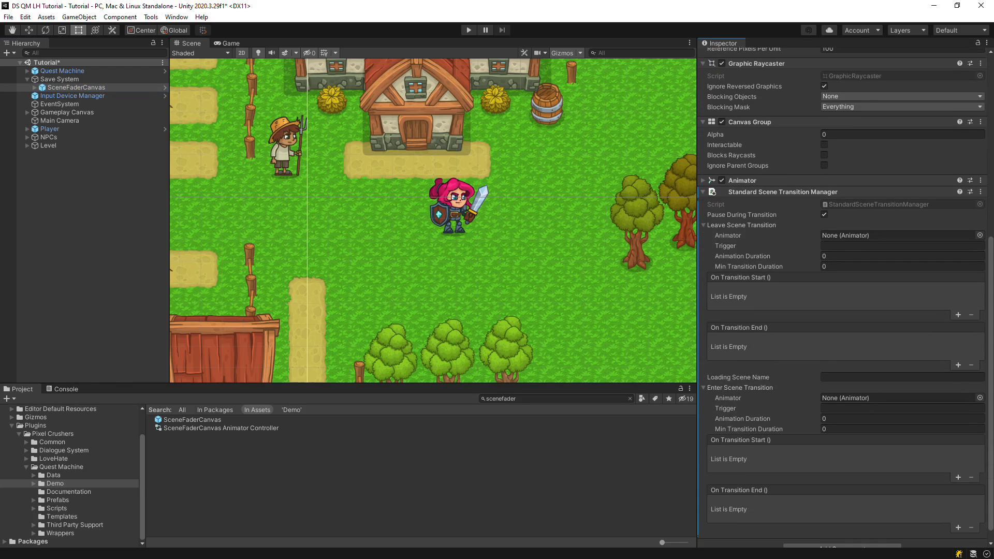
pyautogui.click(76, 87)
pyautogui.write('Hide')
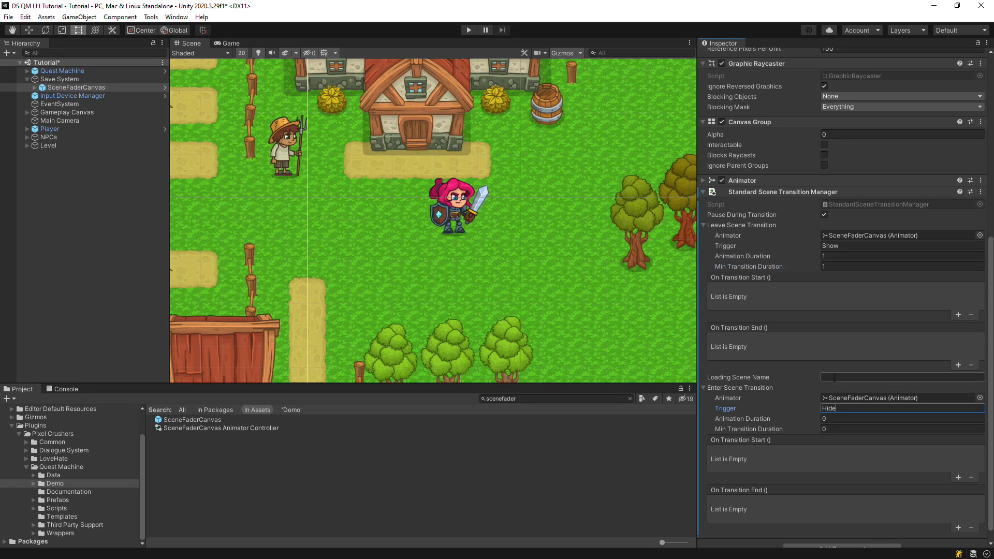
pyautogui.click(899, 377)
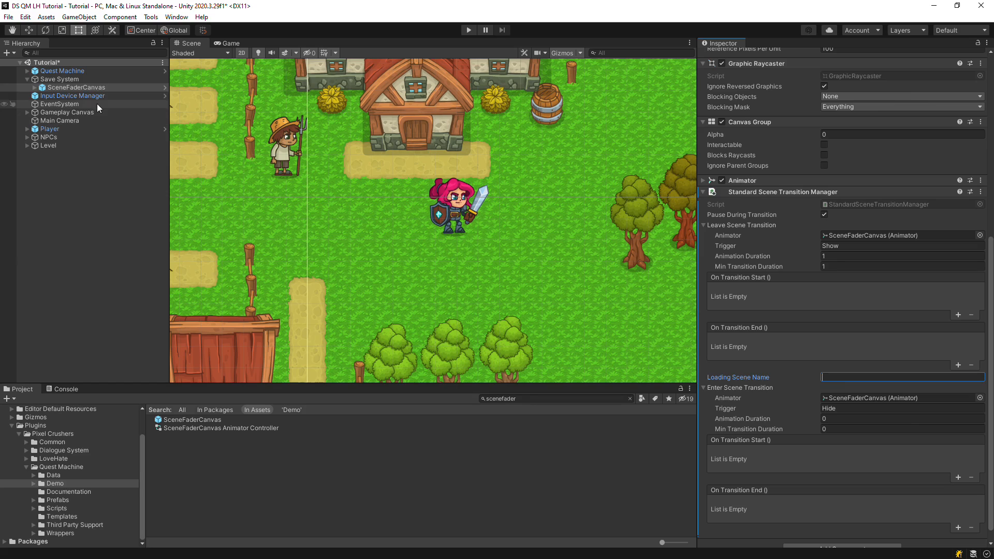
# Delete Inventory Panel, Welcome Panel and Physics2D Note from Gameplay Canvas, then return to the Quest Machine object
pyautogui.click(71, 96)
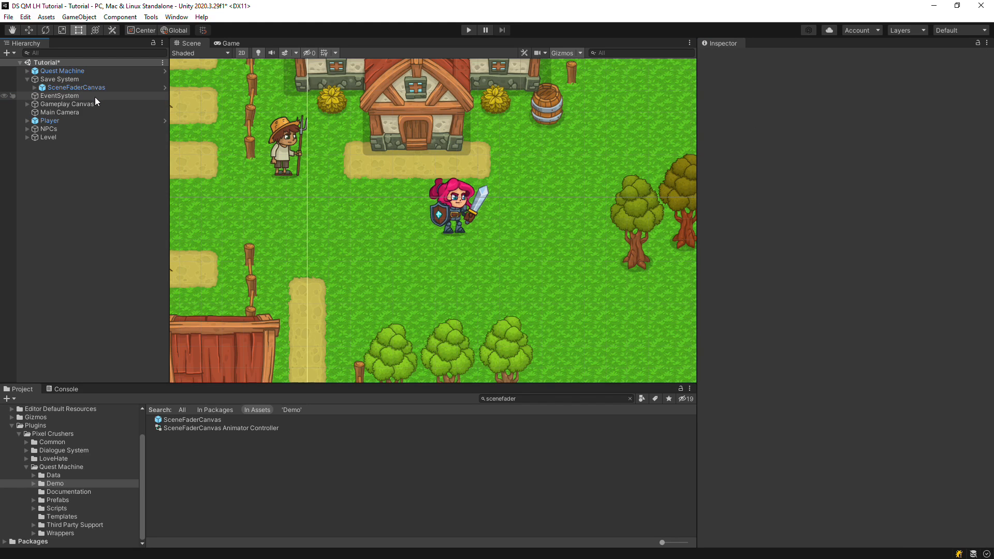
pyautogui.click(66, 103)
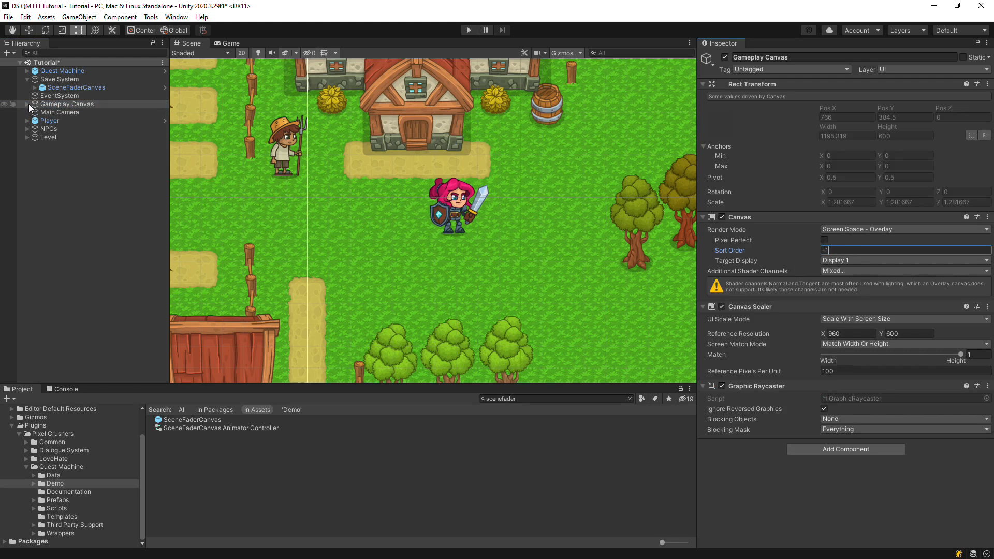
pyautogui.click(28, 104)
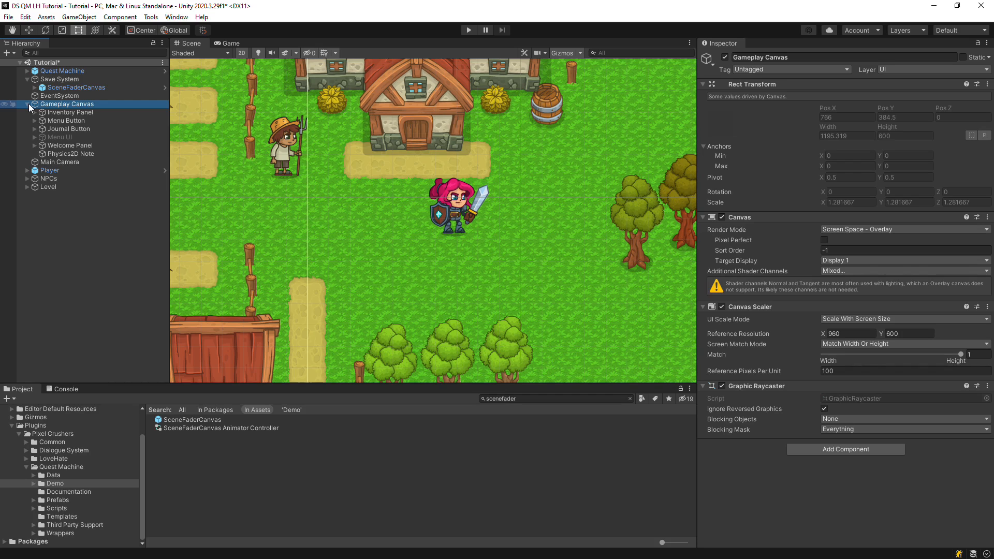
pyautogui.click(69, 111)
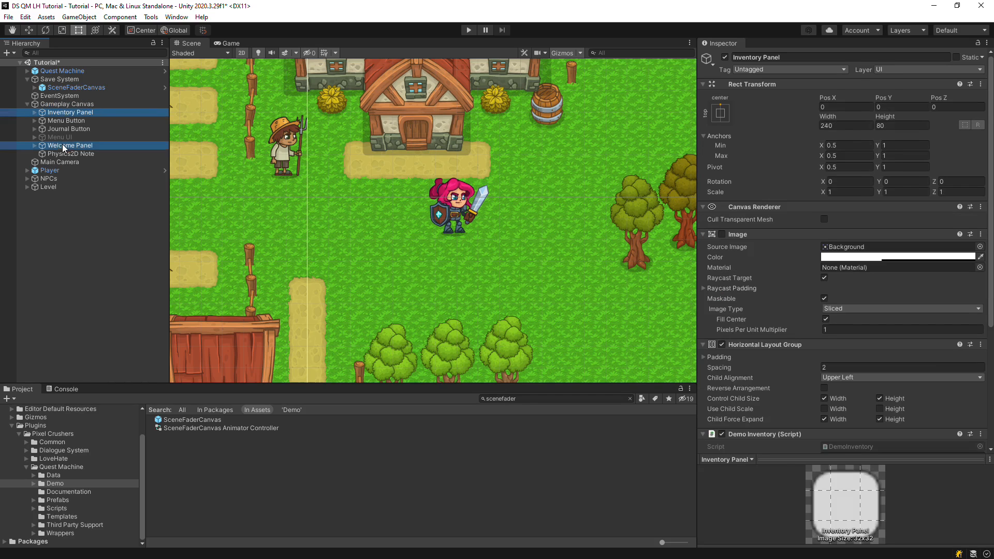
pyautogui.click(70, 153)
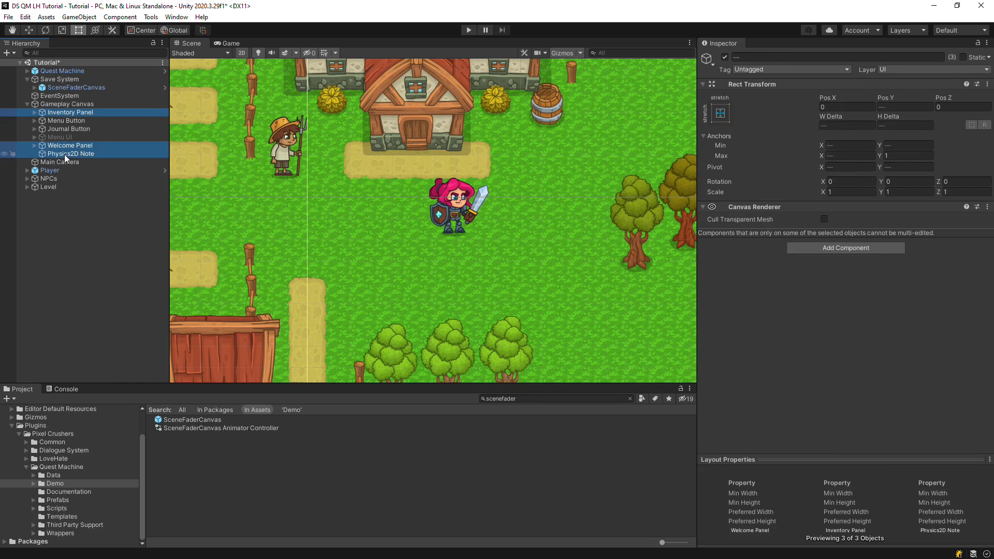
pyautogui.rightClick(72, 153)
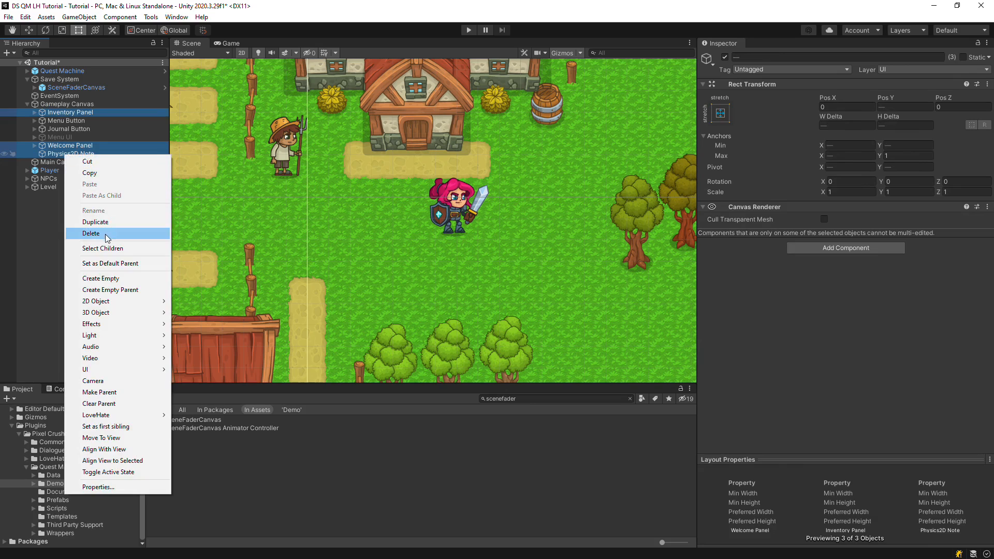
pyautogui.click(91, 233)
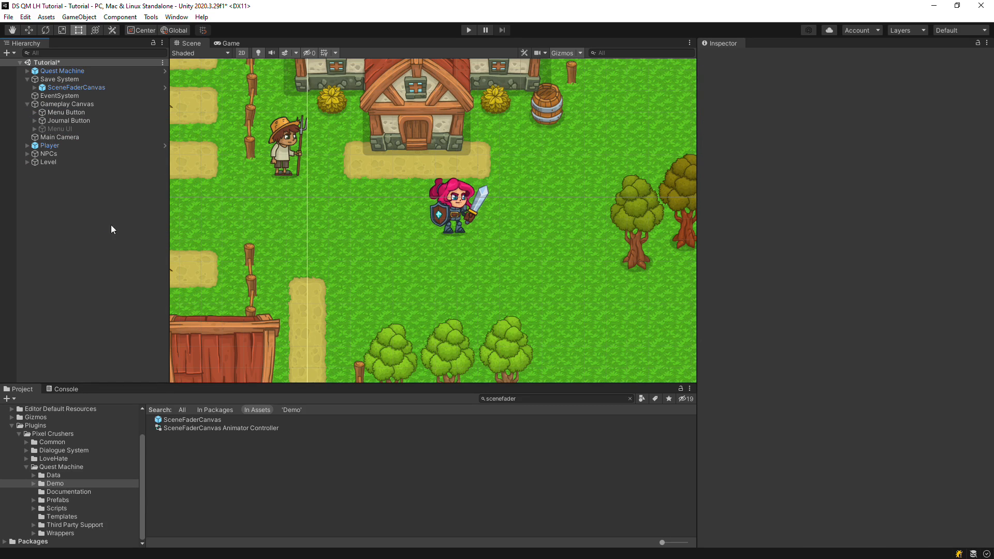
pyautogui.click(61, 71)
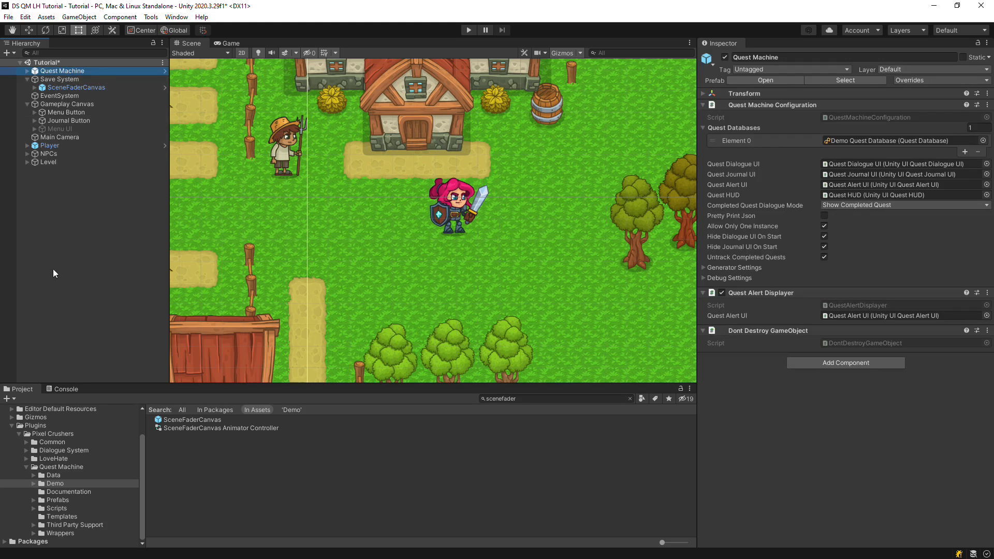
pyautogui.moveTo(144, 466)
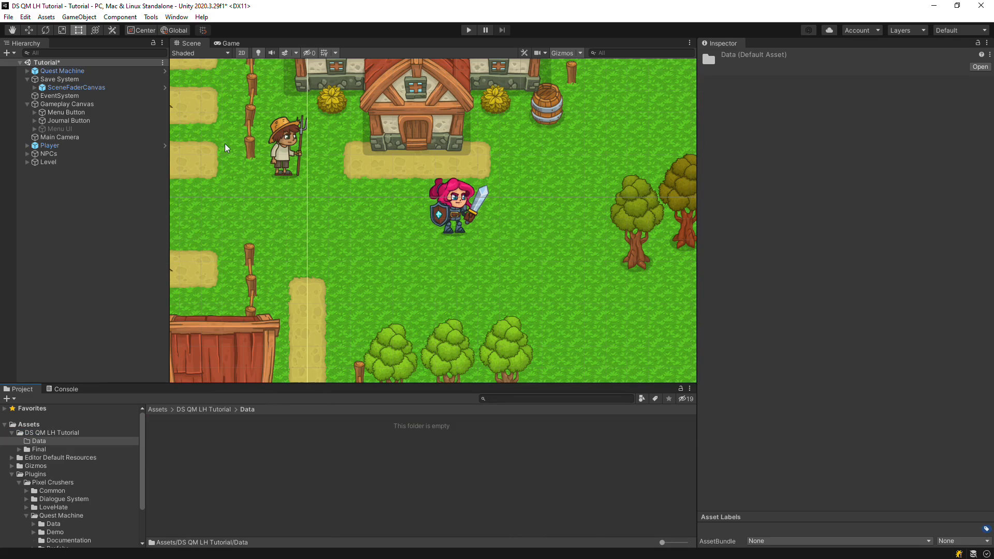
# Create a Tutorial Quest Database asset in the Data folder and assign it to Quest Machine
pyautogui.rightClick(225, 148)
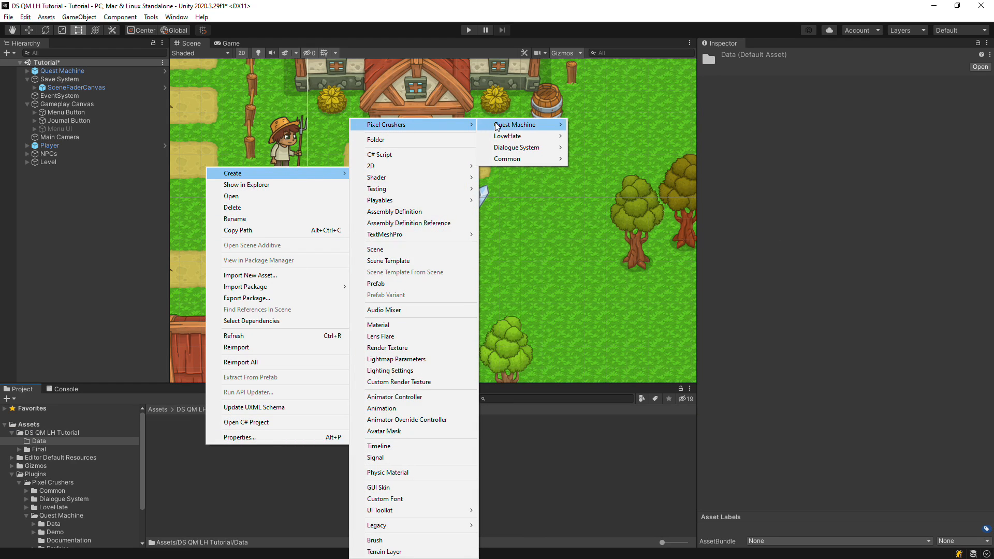
pyautogui.click(514, 124)
pyautogui.write('Tutorial Quest Database')
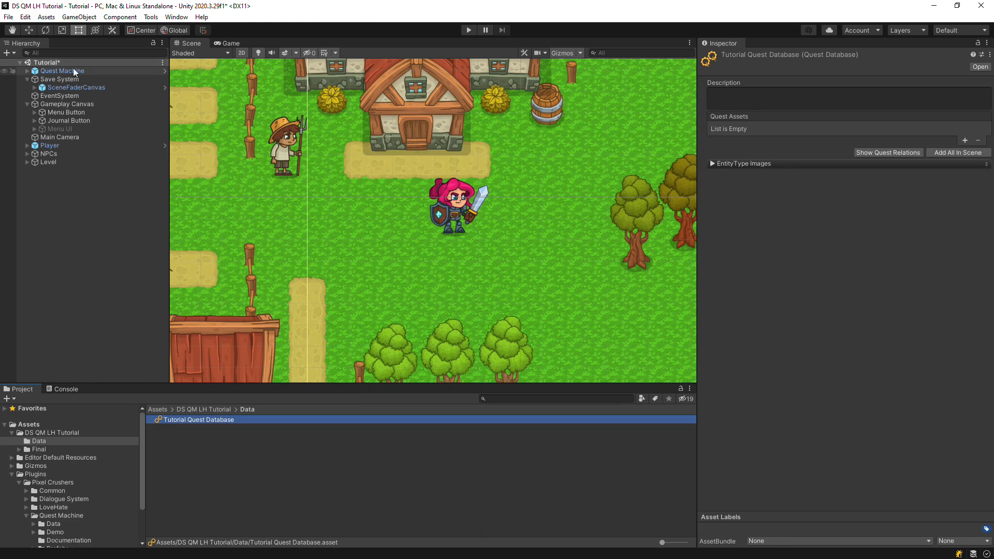
pyautogui.click(61, 70)
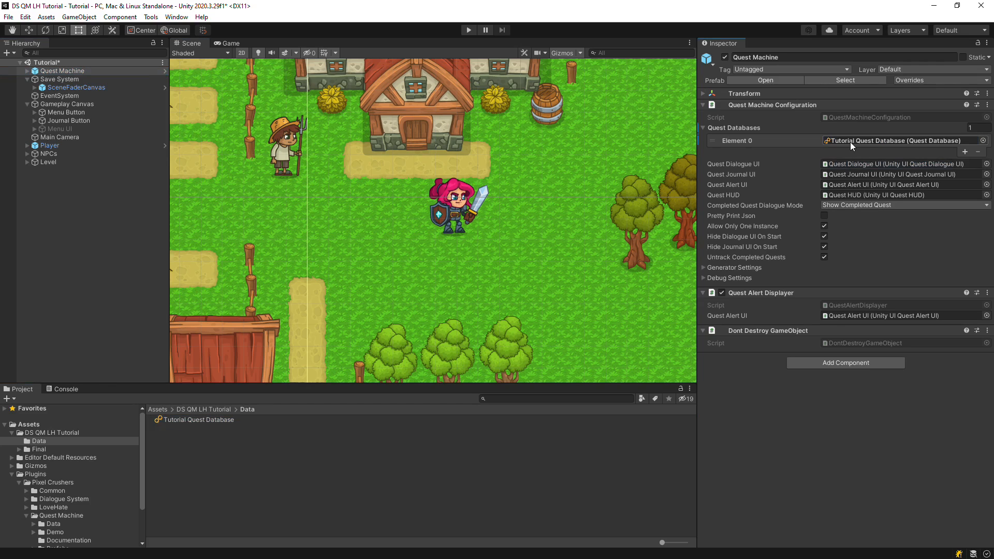
pyautogui.moveTo(836, 344)
pyautogui.write('dialoguesys')
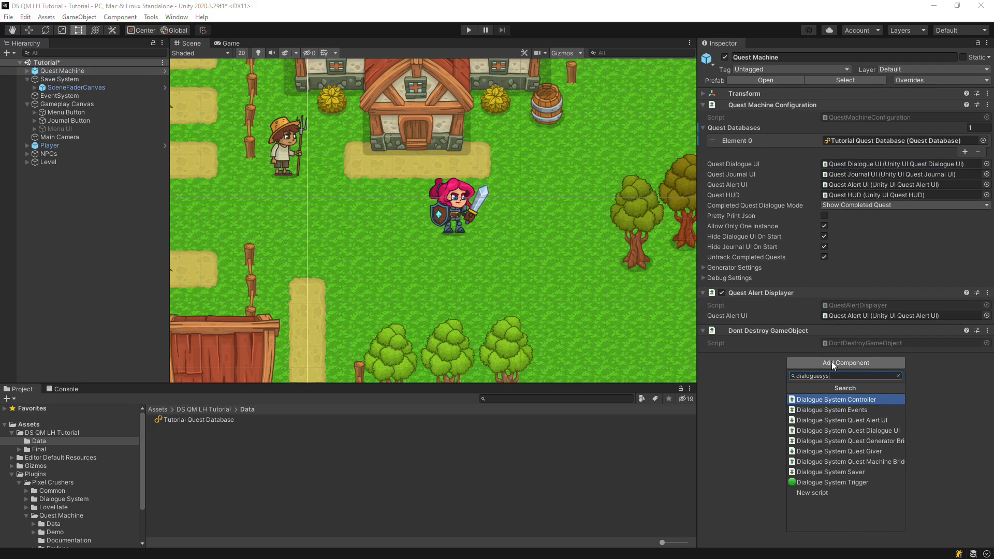
# Add Dialogue System Quest Dialogue UI and Quest Alert UI components to Quest Machine
pyautogui.click(846, 431)
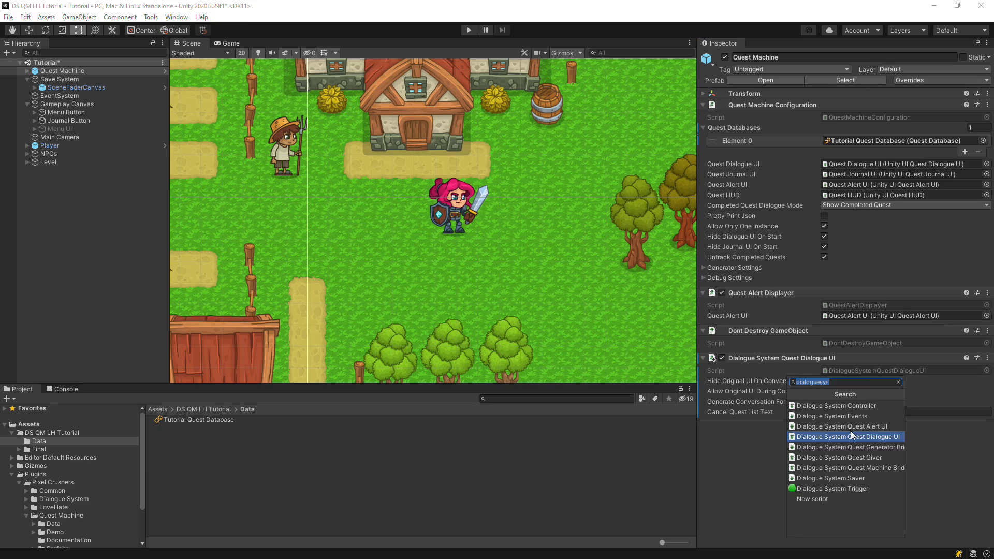
pyautogui.click(848, 436)
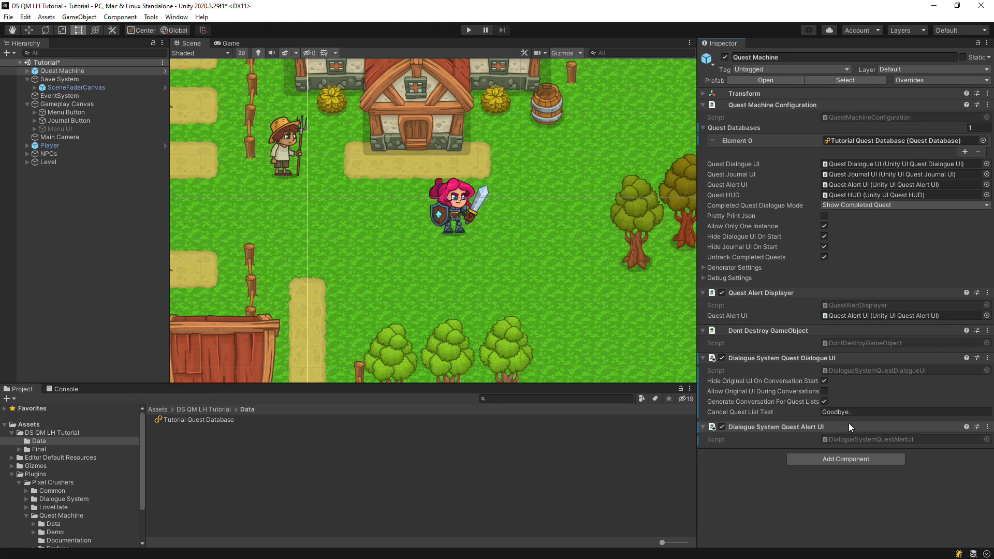
pyautogui.moveTo(841, 488)
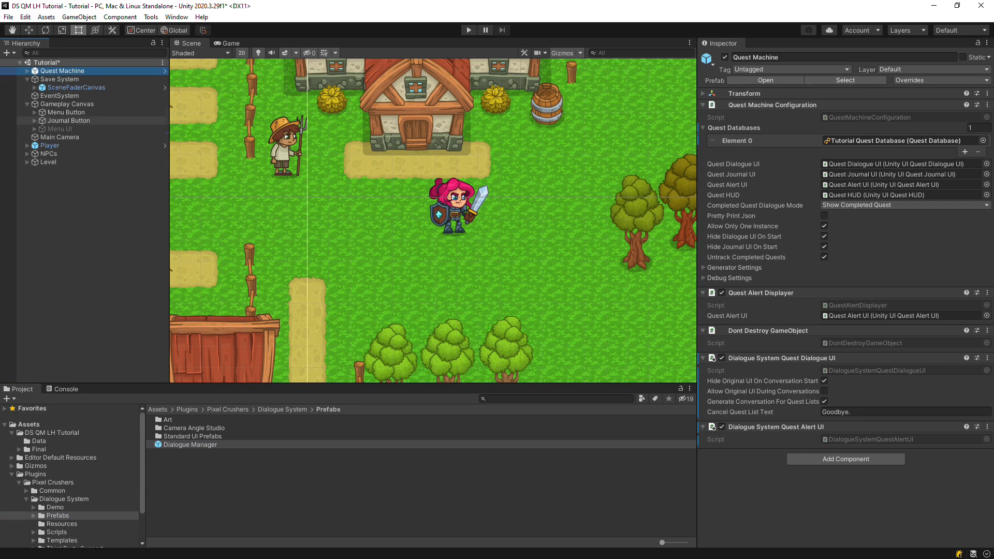
# Add the Dialogue Manager prefab to the scene with a Dialogue System Quest Machine Bridge component
pyautogui.click(69, 79)
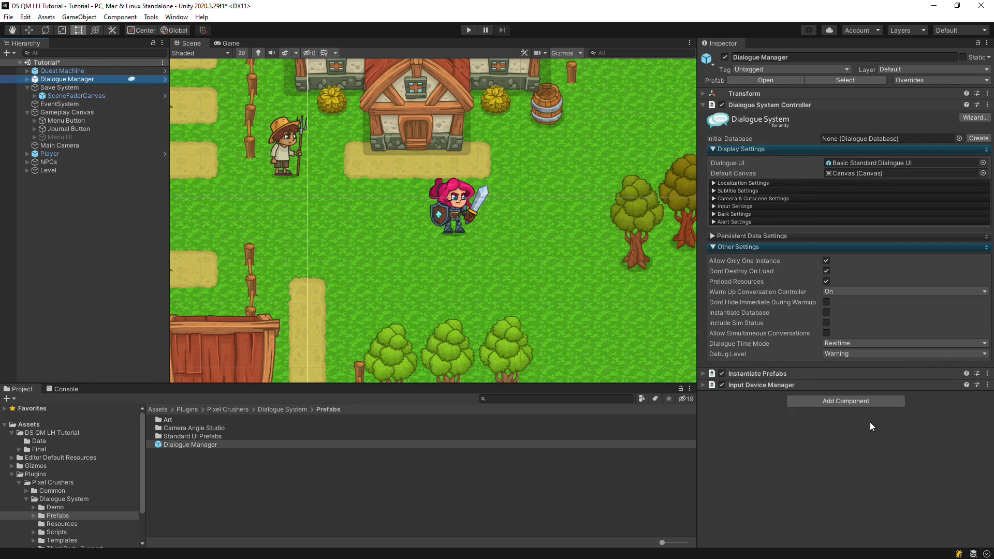
pyautogui.write('brid')
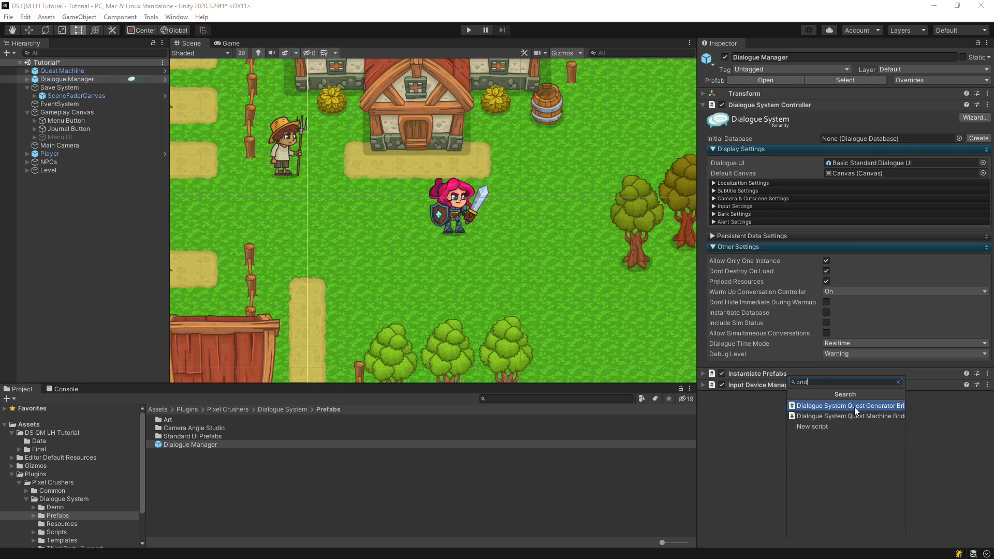
pyautogui.write('ge')
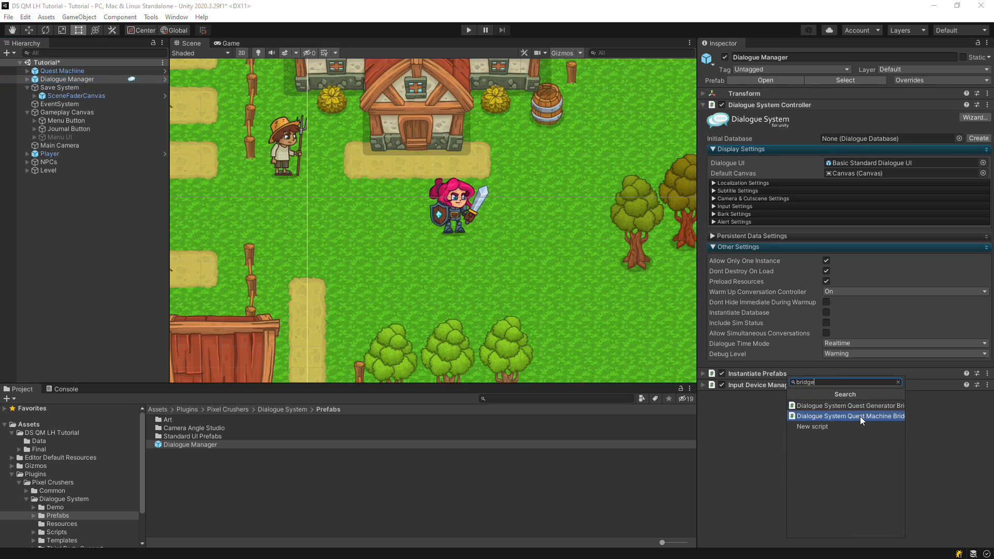
pyautogui.click(847, 416)
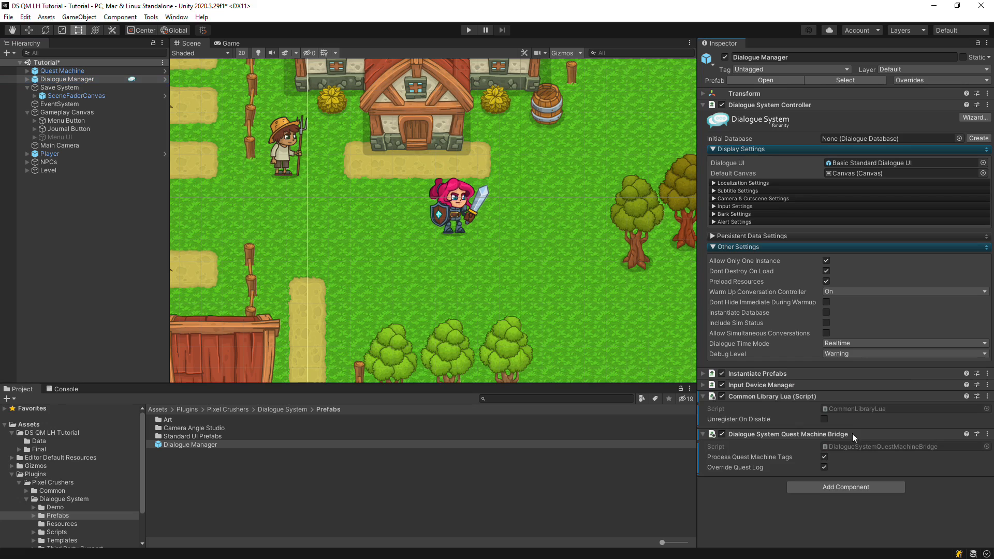
pyautogui.write('bridge')
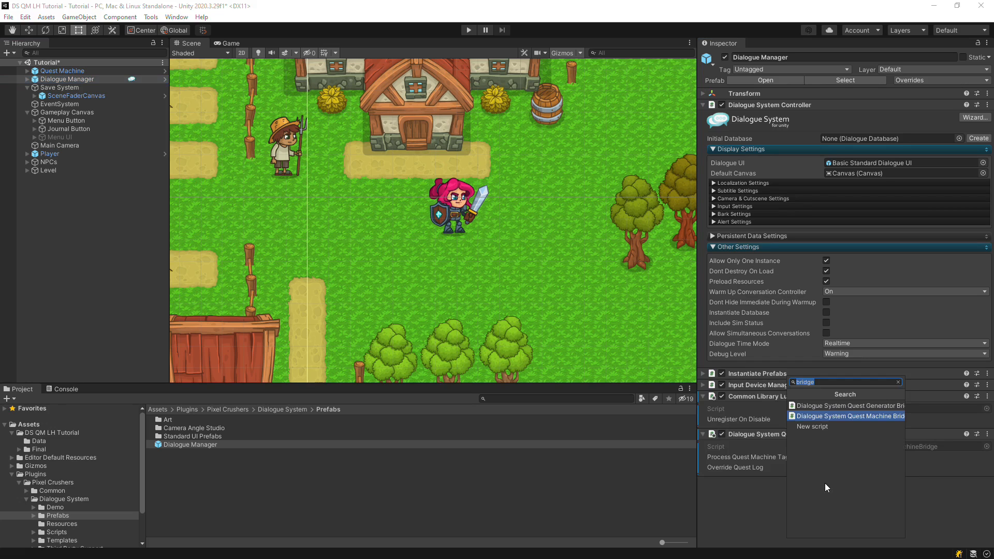
pyautogui.click(846, 405)
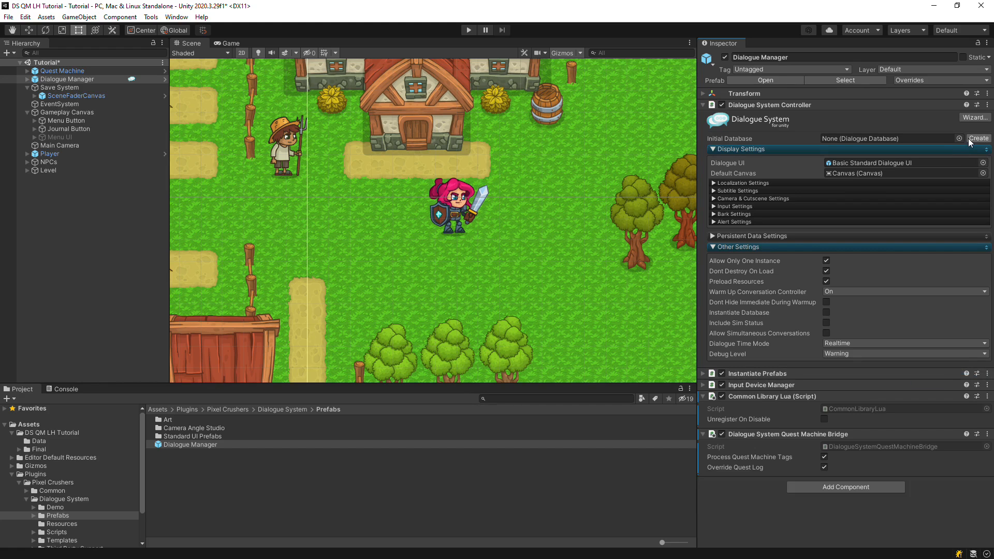
# Create a new dialogue database named Tutorial Dialogue Database in the Data folder
pyautogui.click(978, 138)
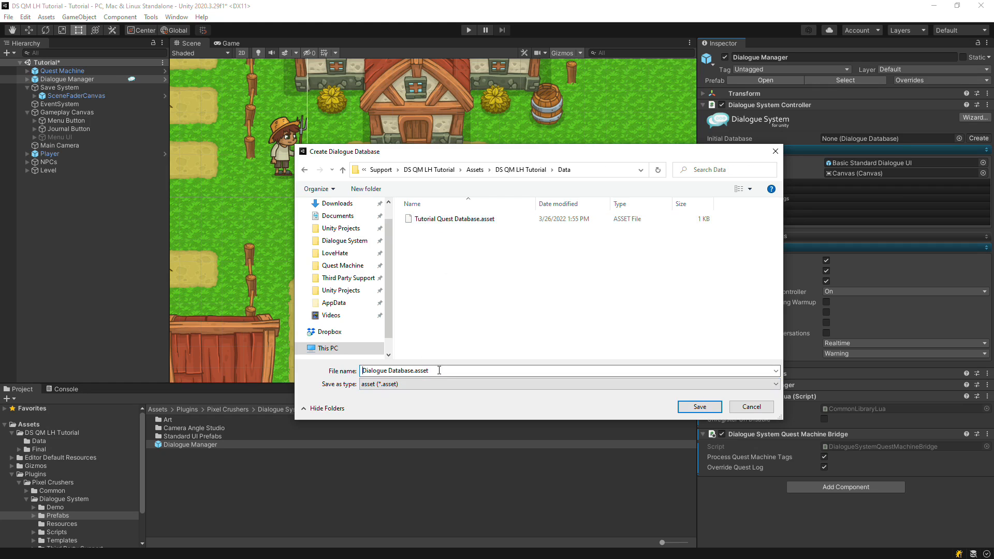
pyautogui.click(699, 406)
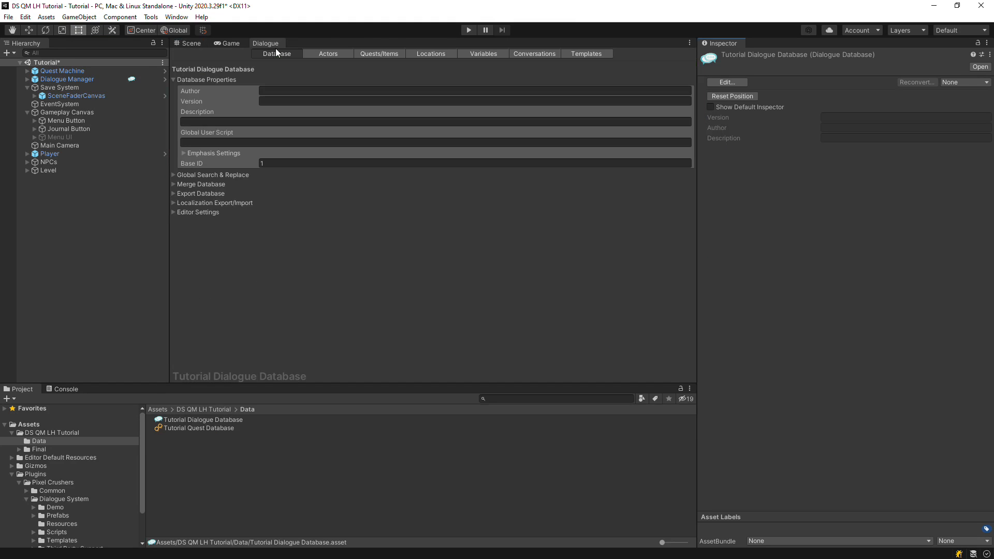
# Add a Villager actor to the database and give it the villager portrait sprite
pyautogui.click(328, 52)
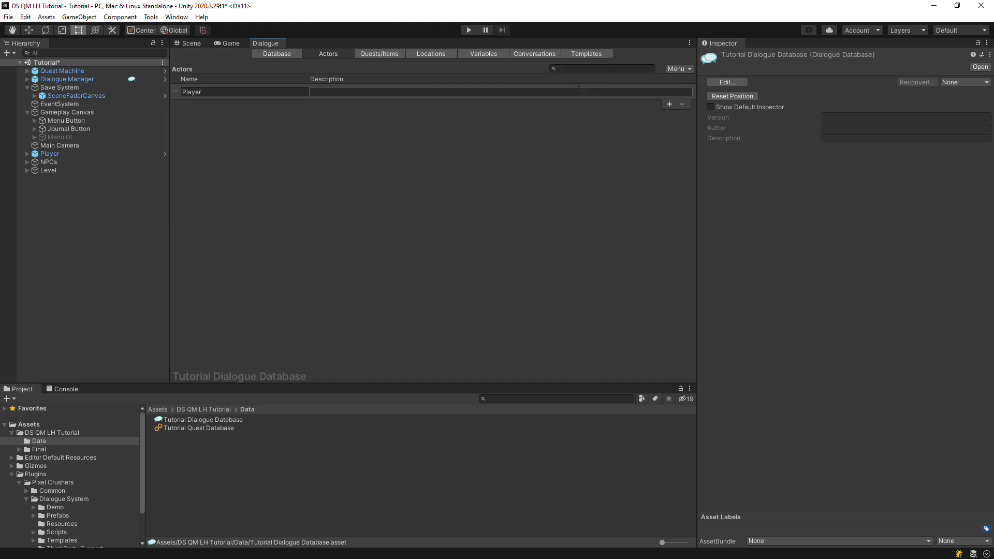
pyautogui.click(669, 103)
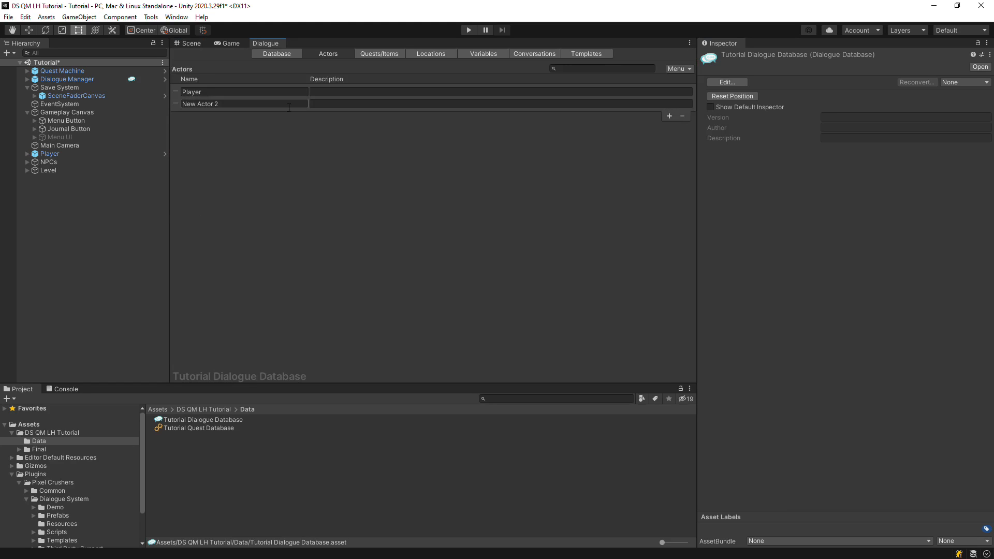
pyautogui.write('Villager')
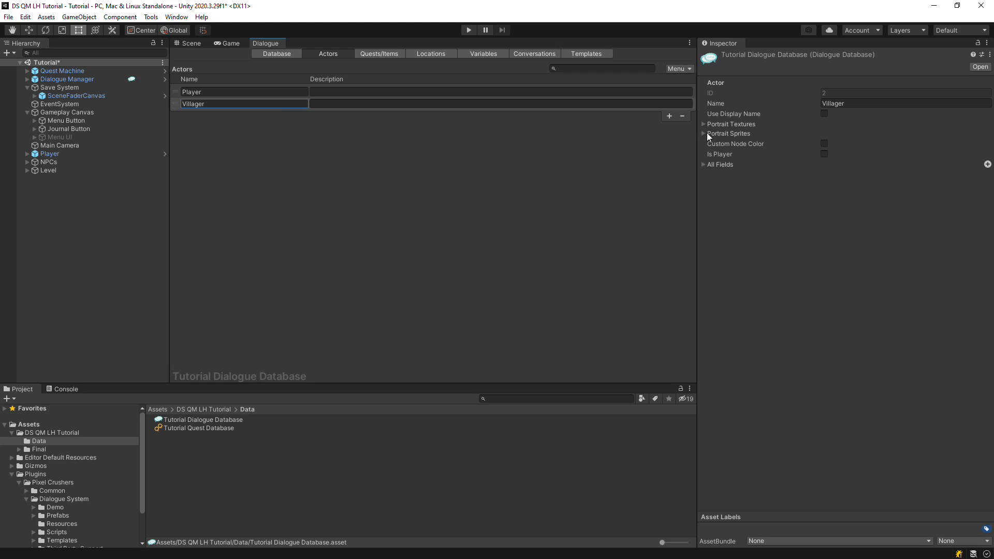
pyautogui.click(975, 144)
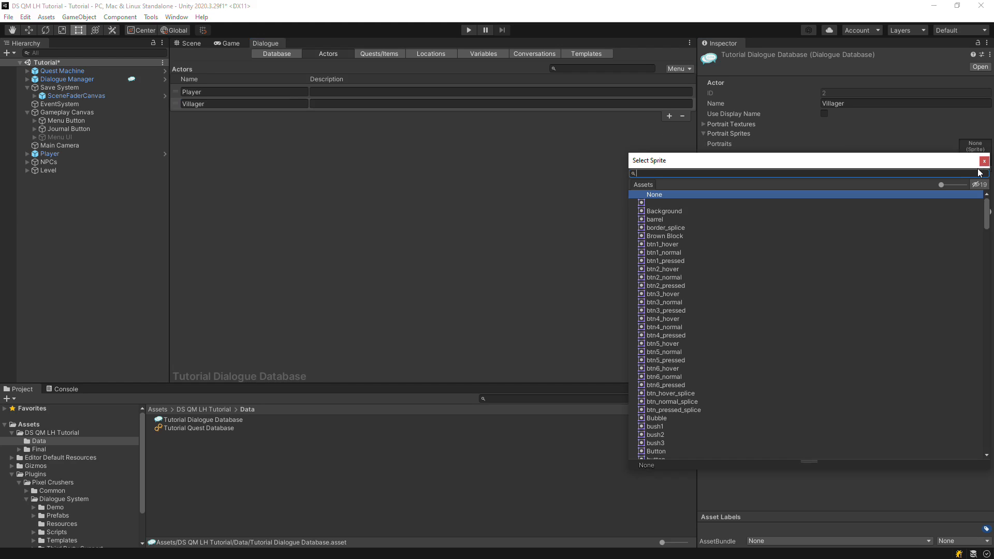
pyautogui.write('villager')
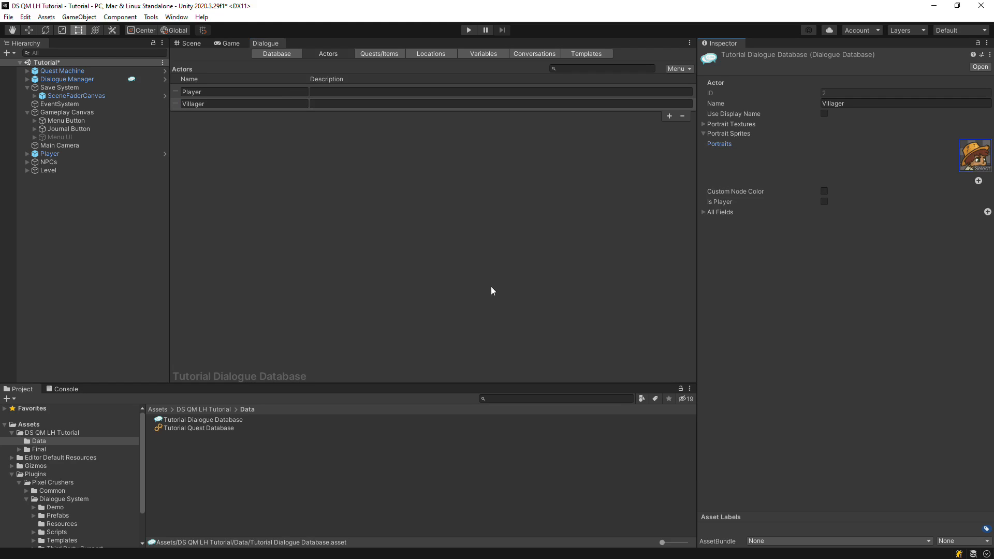
# Assign the hero portrait sprite to the Player actor
pyautogui.click(222, 93)
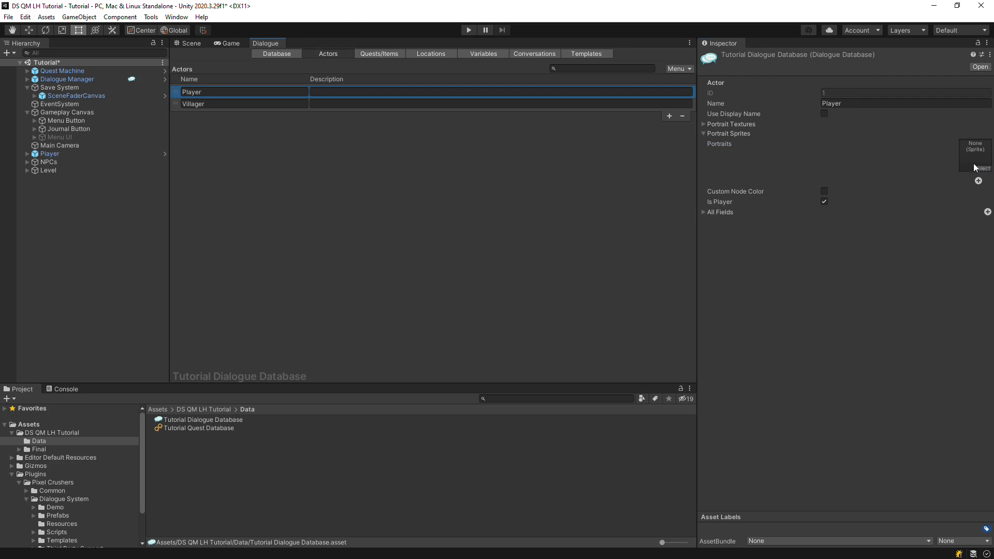
pyautogui.click(975, 154)
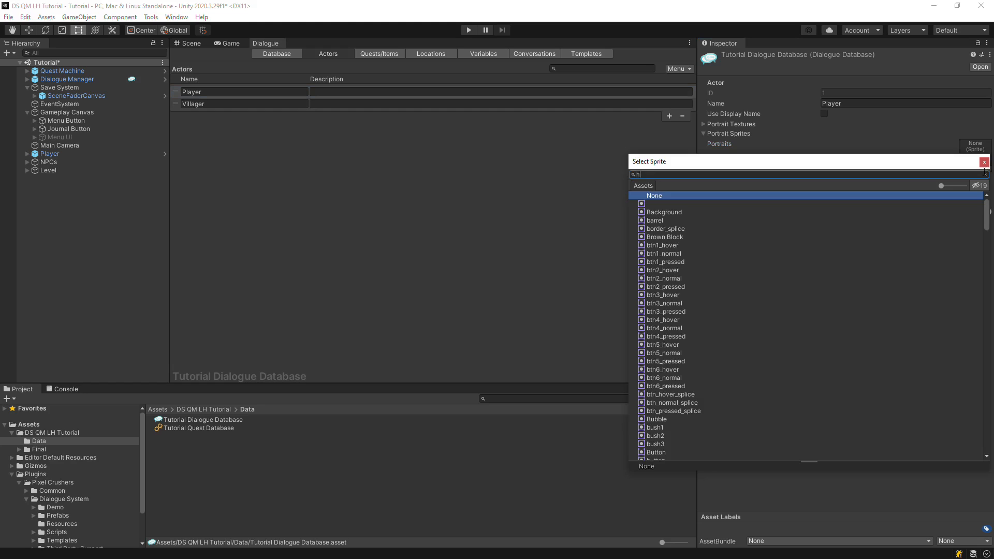
pyautogui.write('ero_')
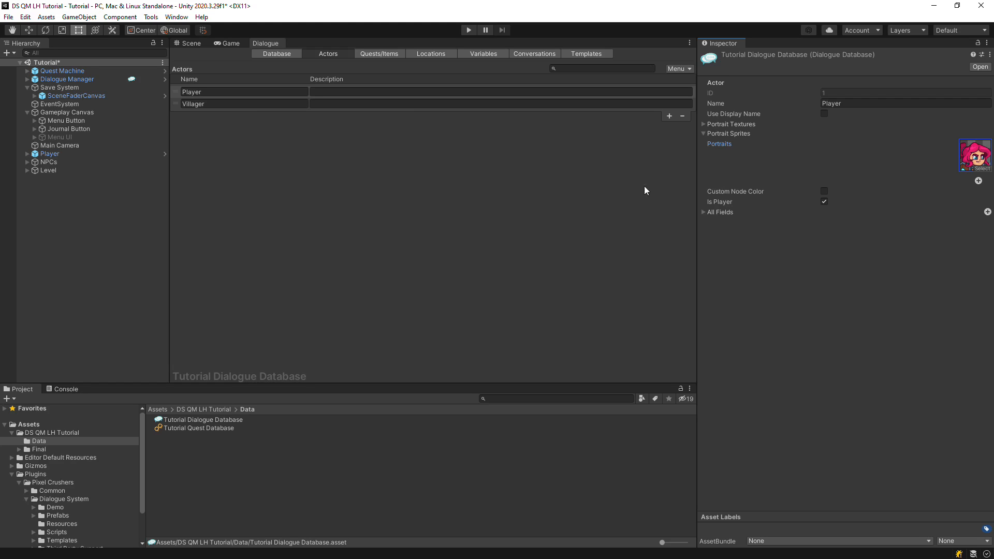
pyautogui.click(534, 52)
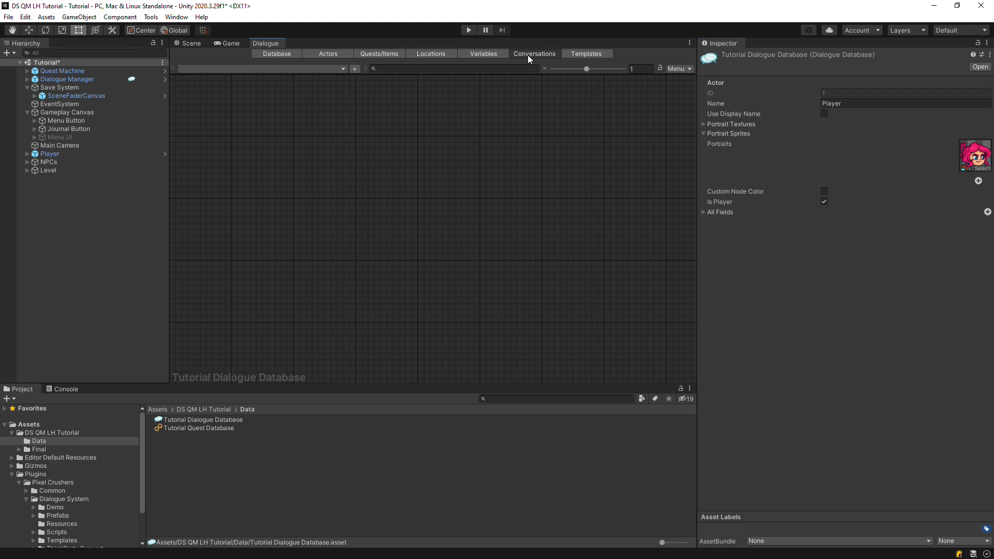
# Create a Villager conversation with a child entry after START whose dialogue text is 'Hello.'
pyautogui.click(354, 68)
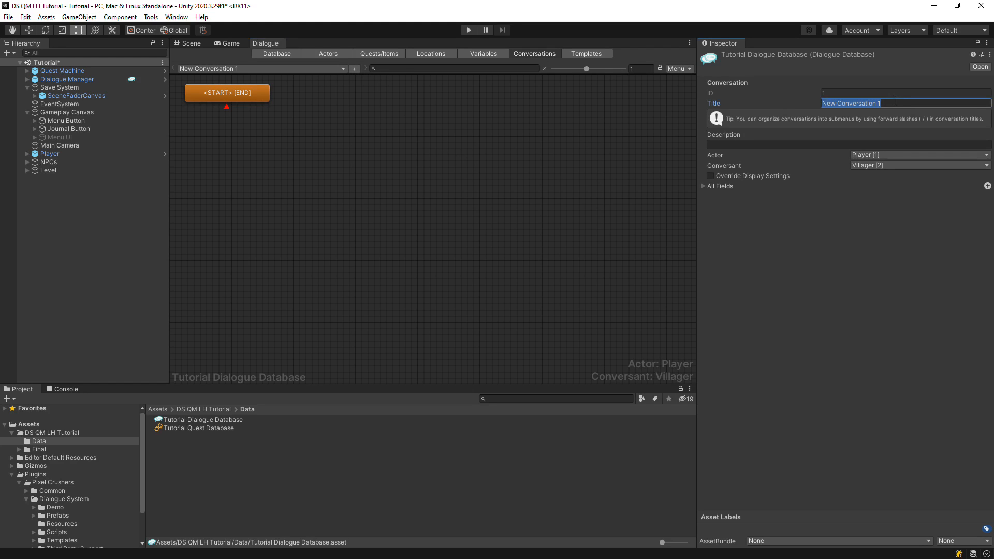
pyautogui.write('Villager')
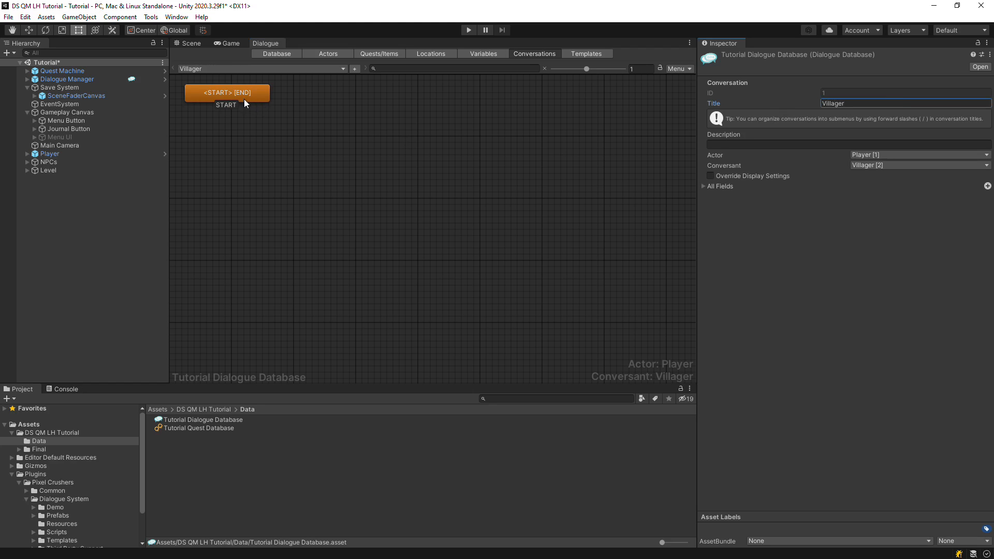
pyautogui.rightClick(244, 103)
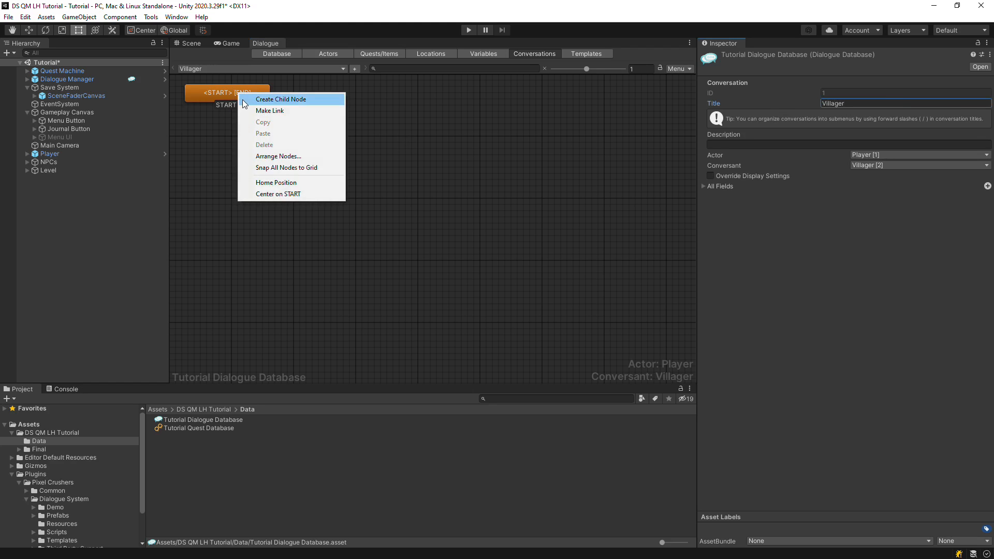
pyautogui.click(279, 100)
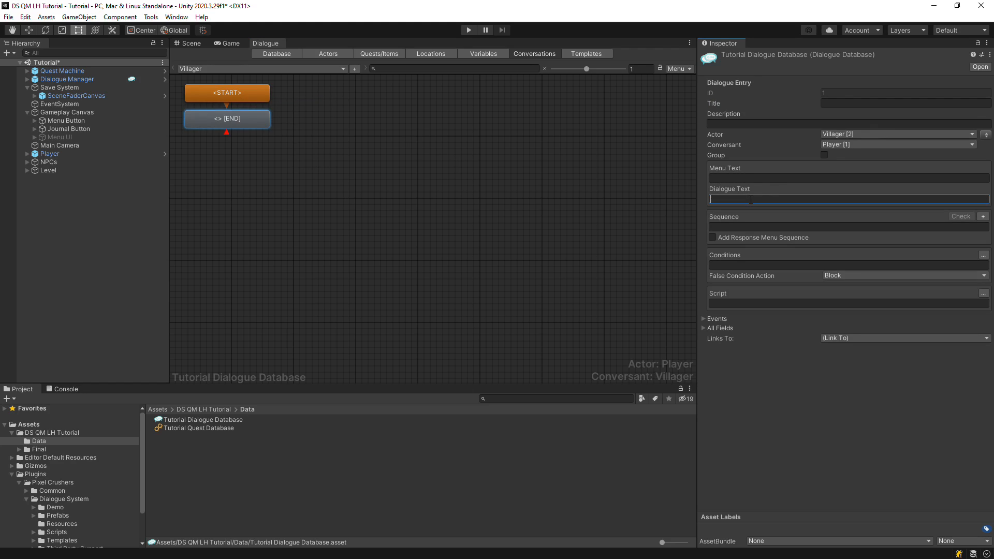
pyautogui.write('Hello.')
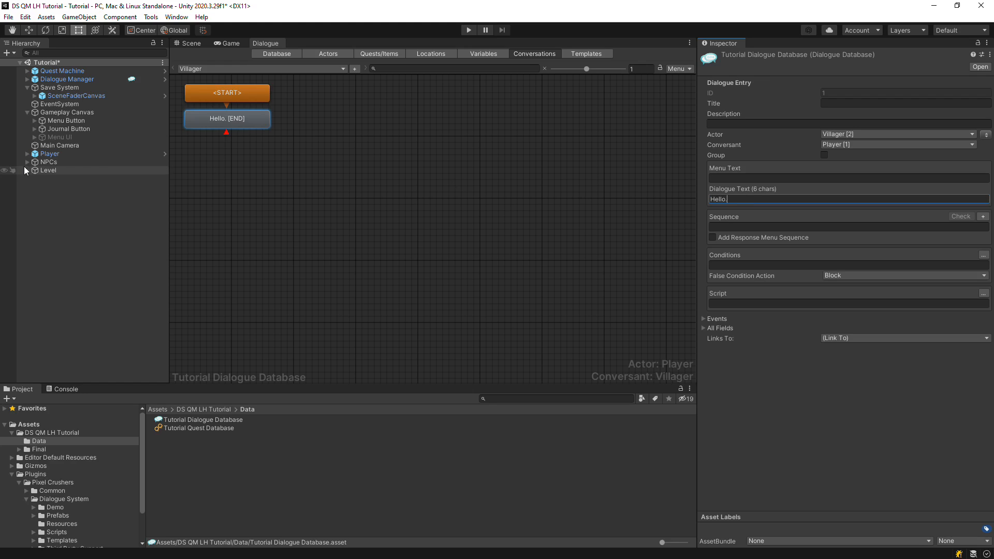
pyautogui.click(29, 161)
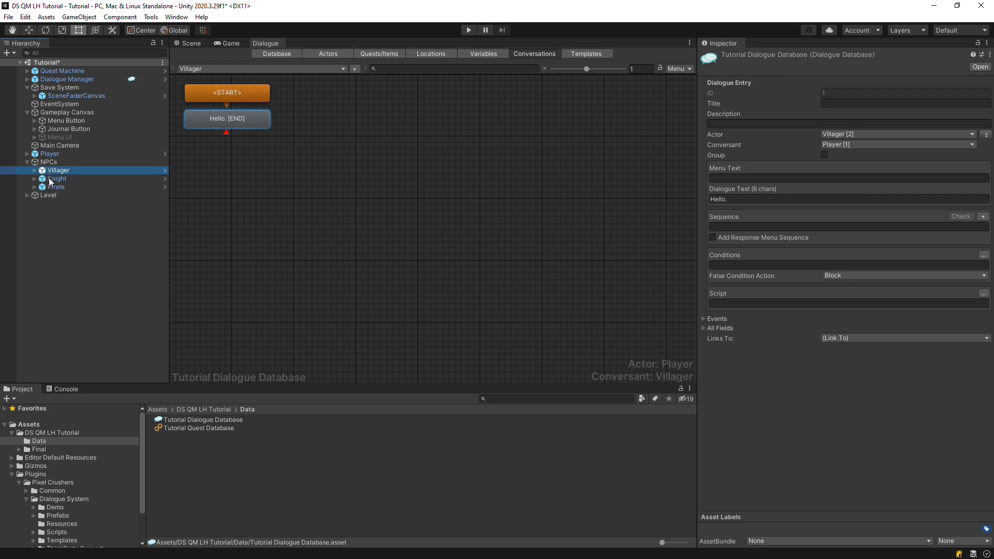
# Move Villager out of the NPCs group and delete NPCs from the Hierarchy
pyautogui.click(49, 162)
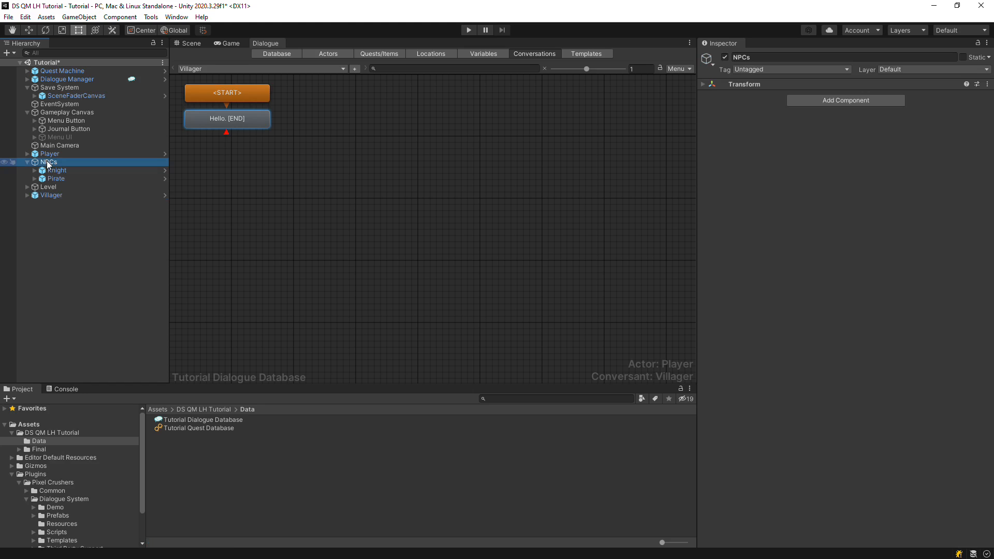
pyautogui.rightClick(48, 161)
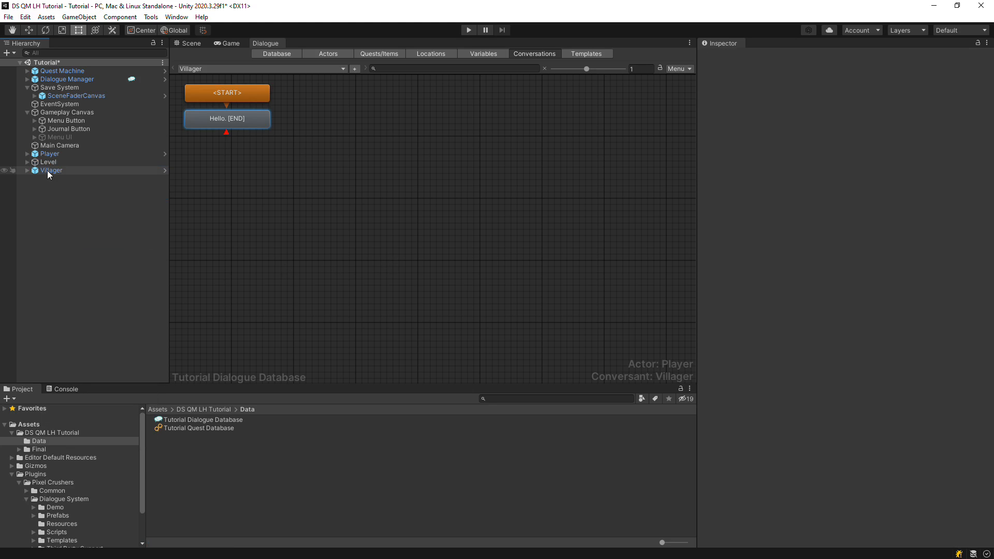
pyautogui.rightClick(50, 170)
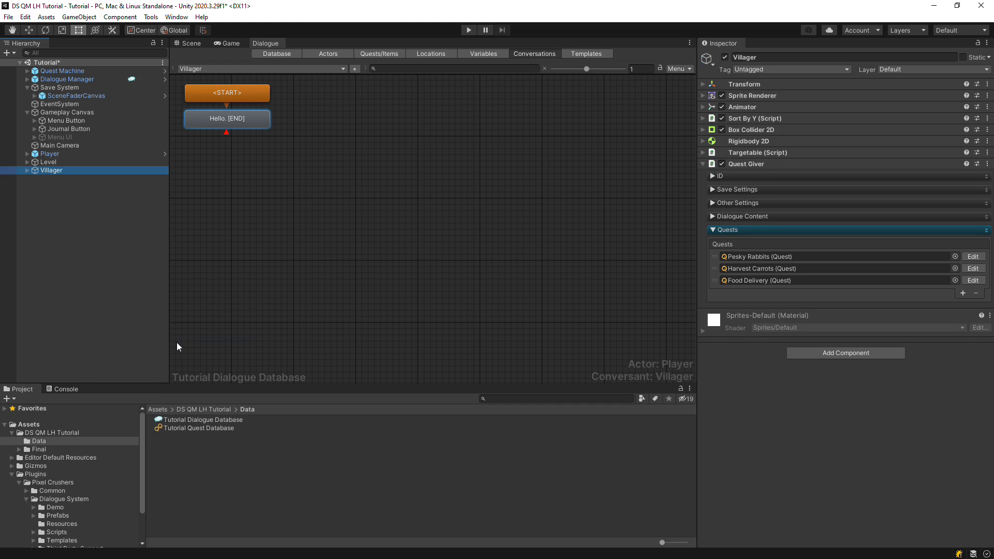
# Give Villager a Dialogue Actor set to the Villager actor and remove its Targetable component
pyautogui.write('bridge')
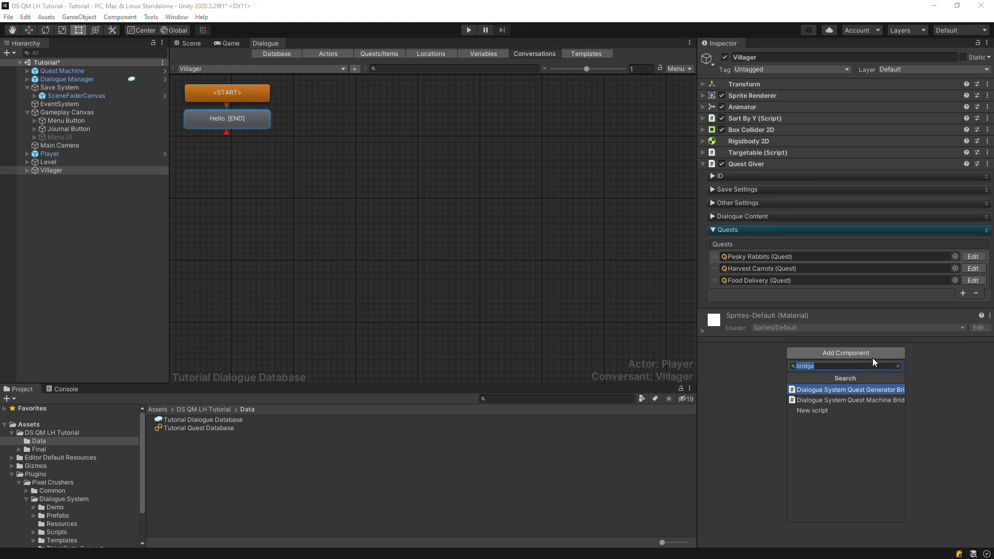
pyautogui.write('dialogueac')
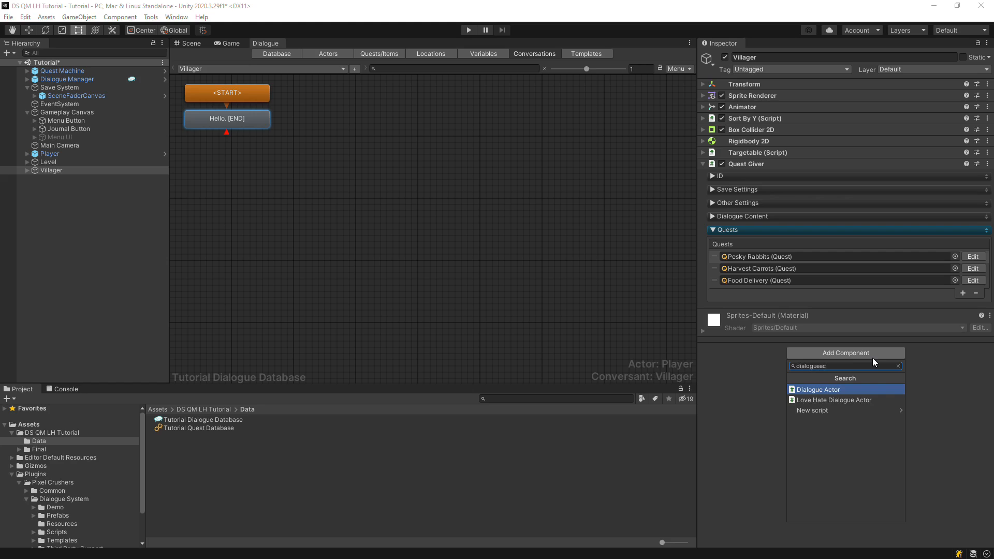
pyautogui.click(816, 389)
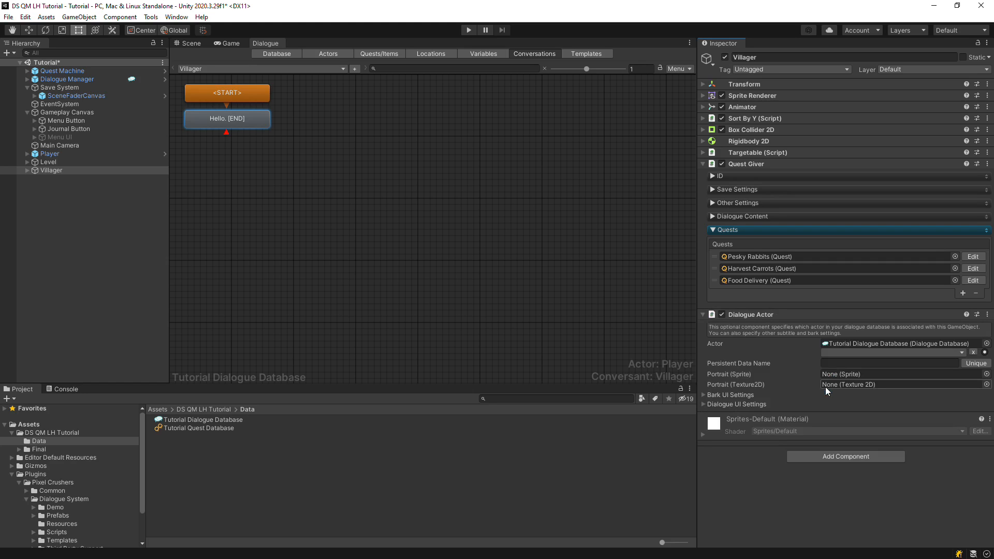
pyautogui.click(893, 343)
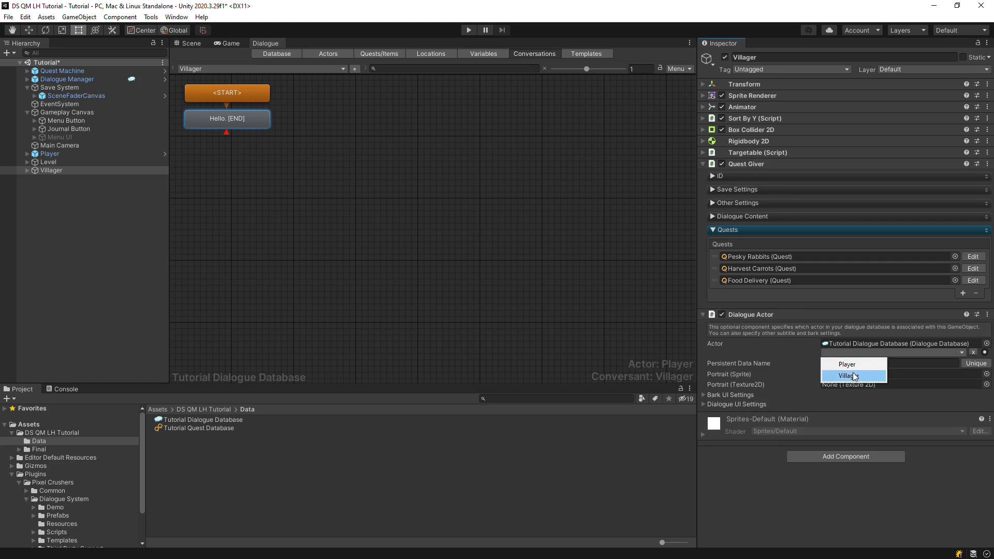
pyautogui.click(848, 375)
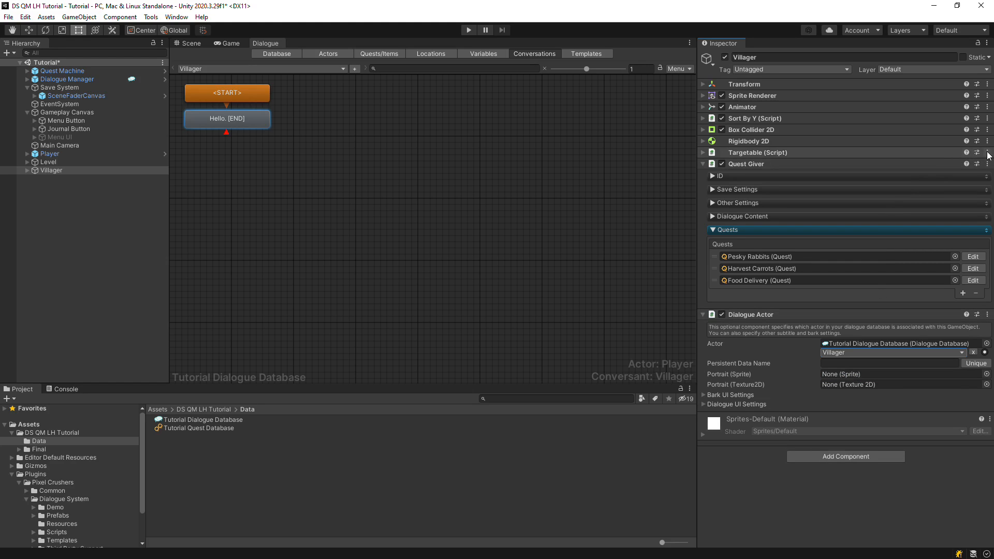
pyautogui.click(986, 164)
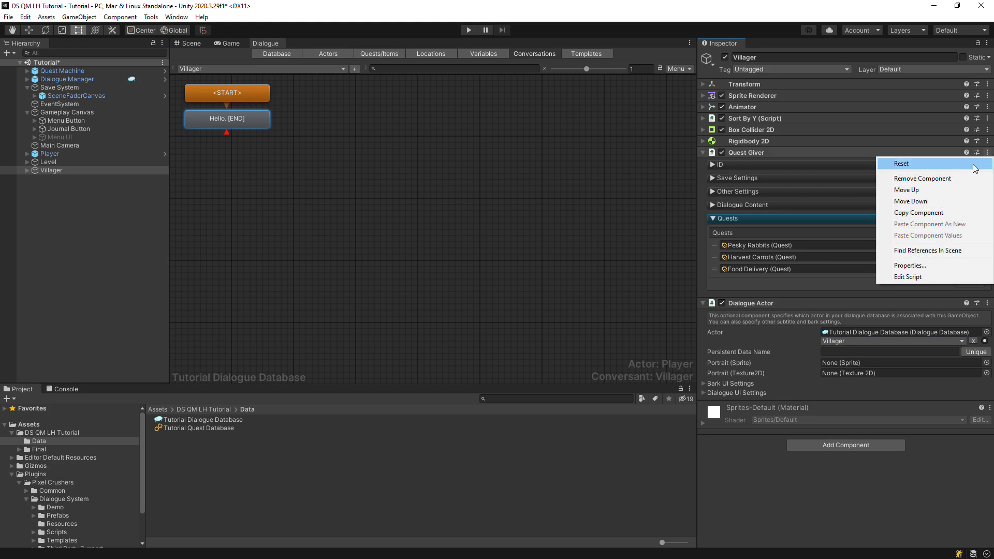
# Reset the Villager's Quest Giver and set its ID image to villager_portrait
pyautogui.click(900, 164)
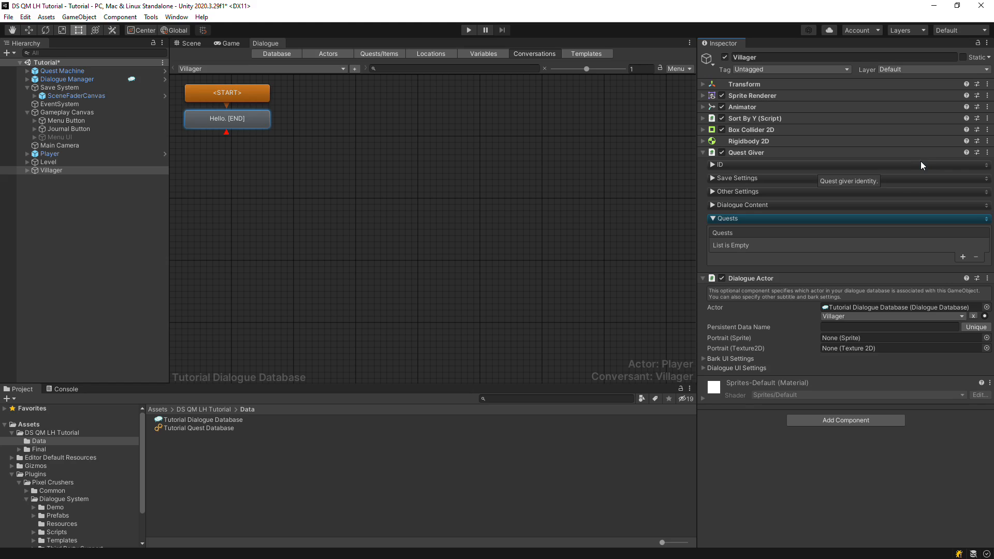
pyautogui.click(716, 165)
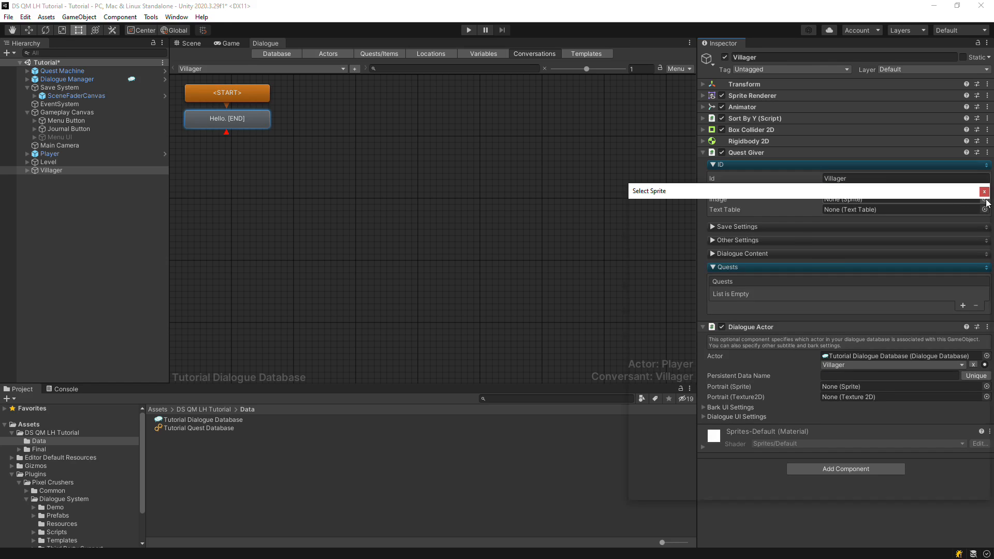
pyautogui.write('vill')
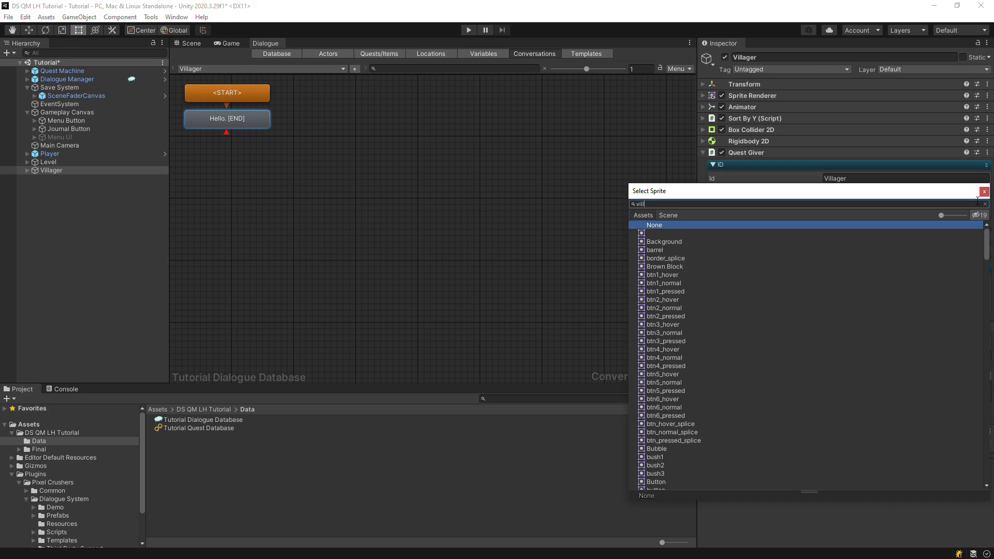
pyautogui.click(984, 190)
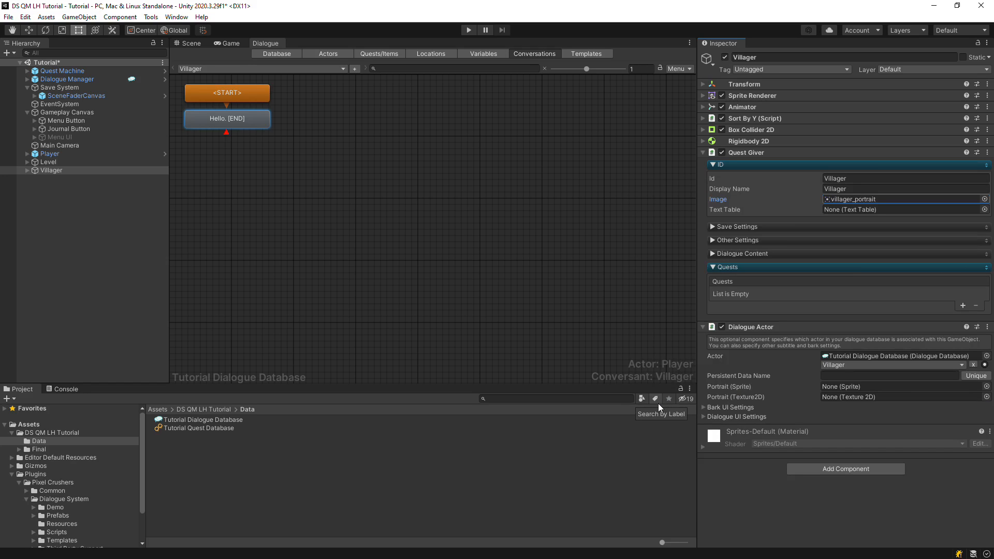
# Set the Quest Giver's save key to VillagerQuests under Save Settings
pyautogui.click(738, 227)
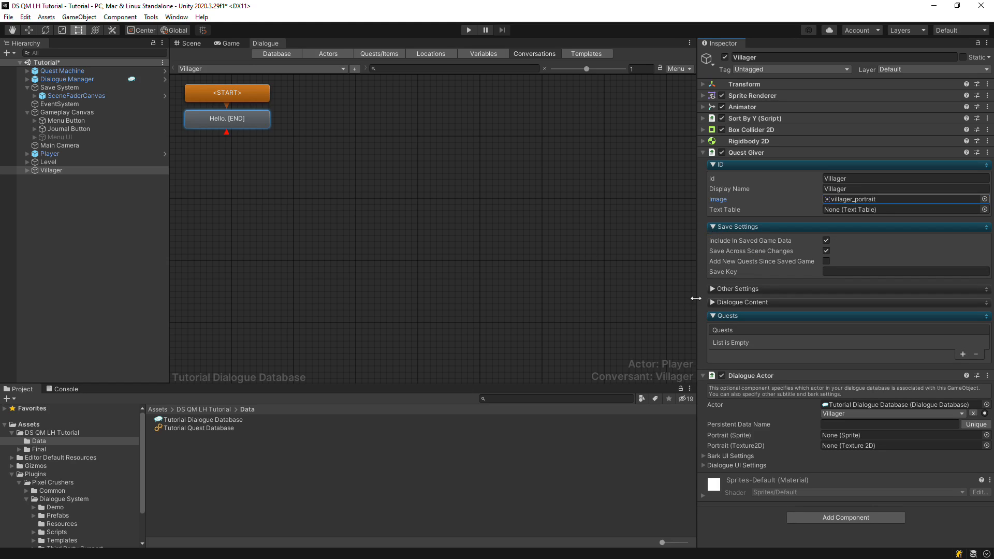
pyautogui.click(904, 271)
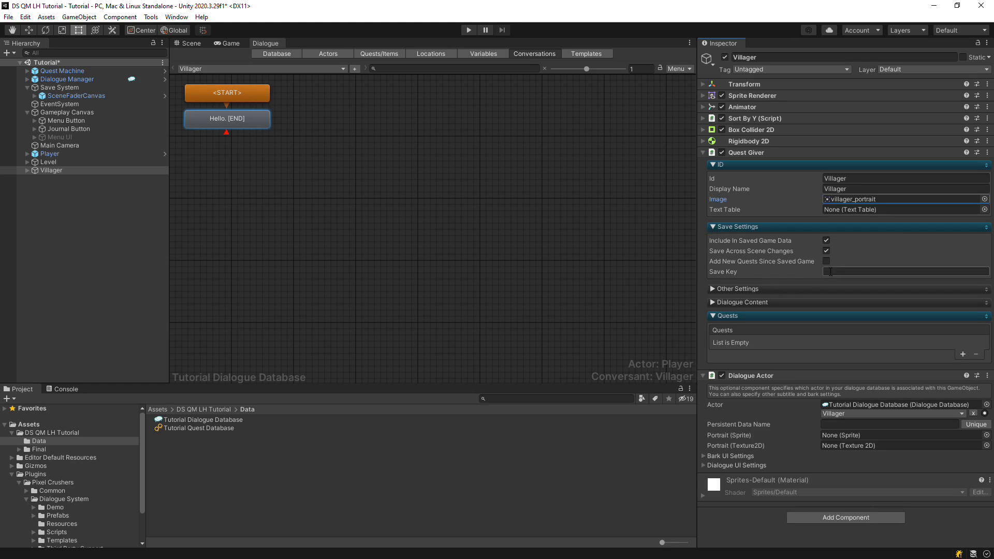
pyautogui.write('VillagerQuests')
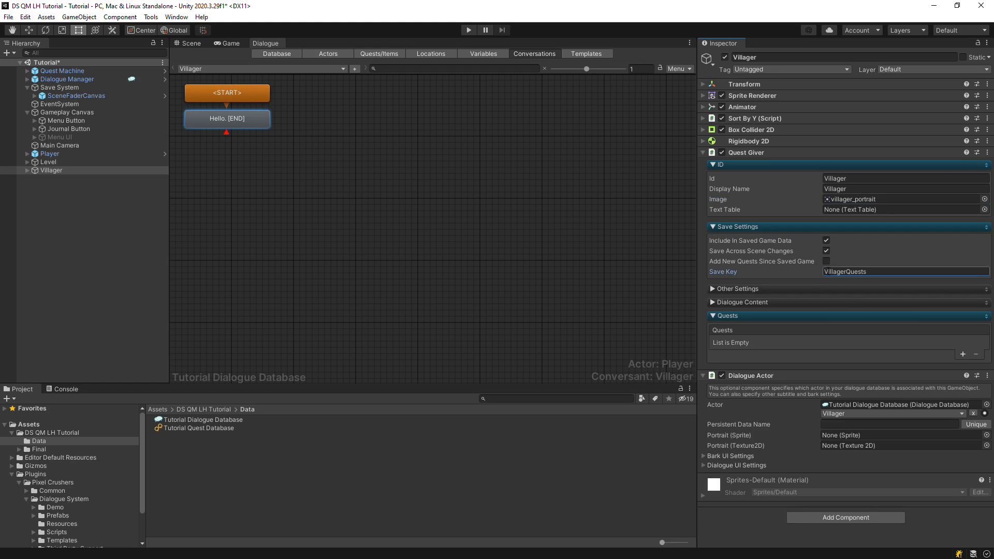
pyautogui.click(712, 226)
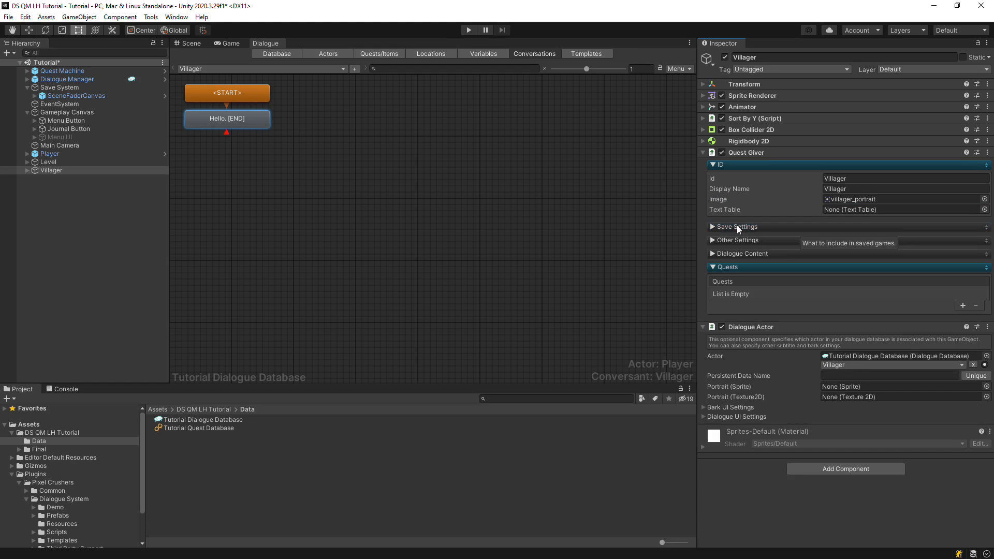
pyautogui.click(713, 165)
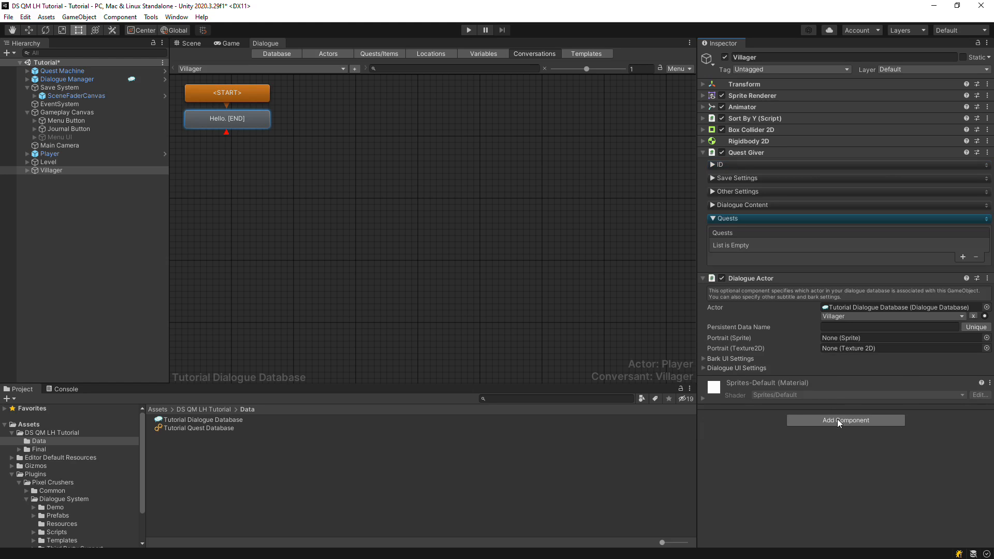
pyautogui.write('usa')
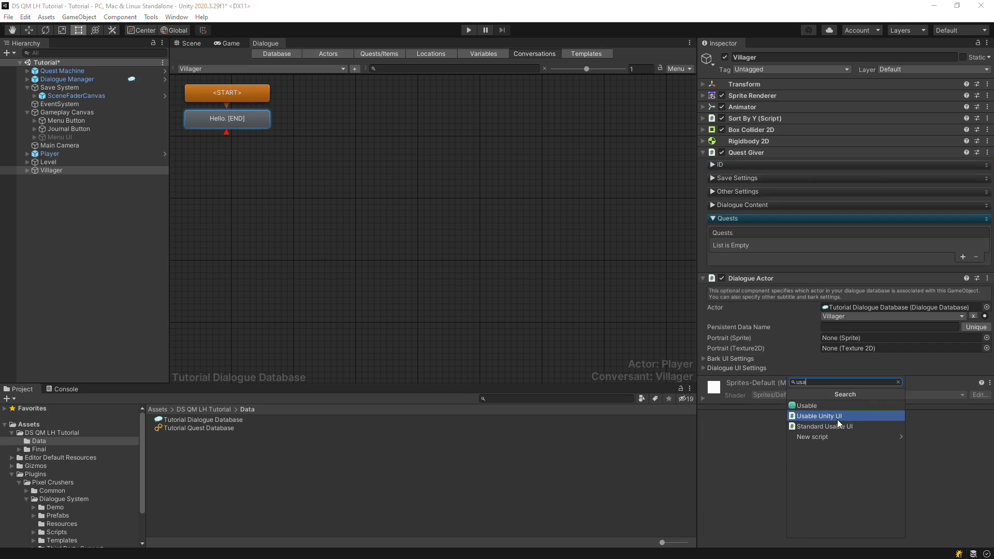
# Add Usable and Dialogue System Trigger components to the Villager
pyautogui.click(805, 405)
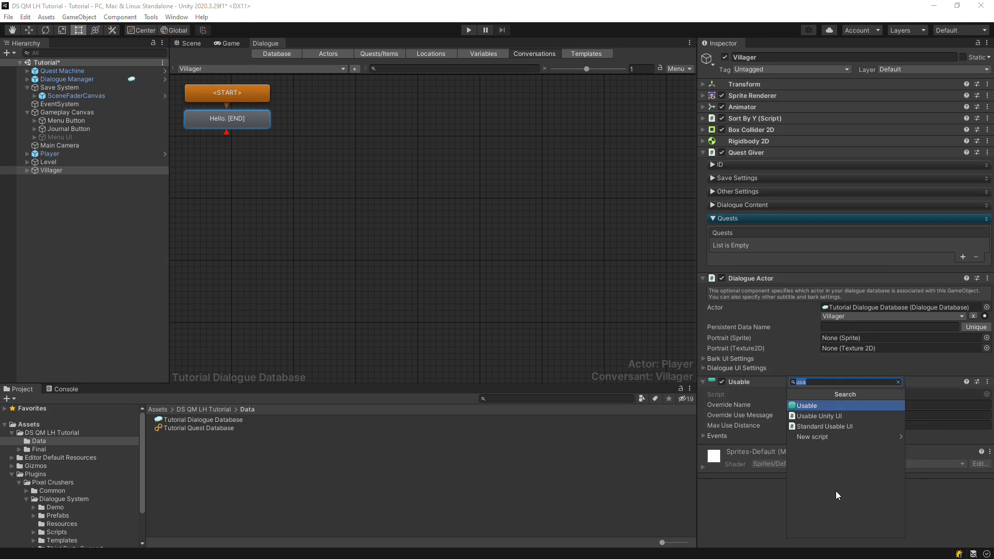
pyautogui.write('trigg')
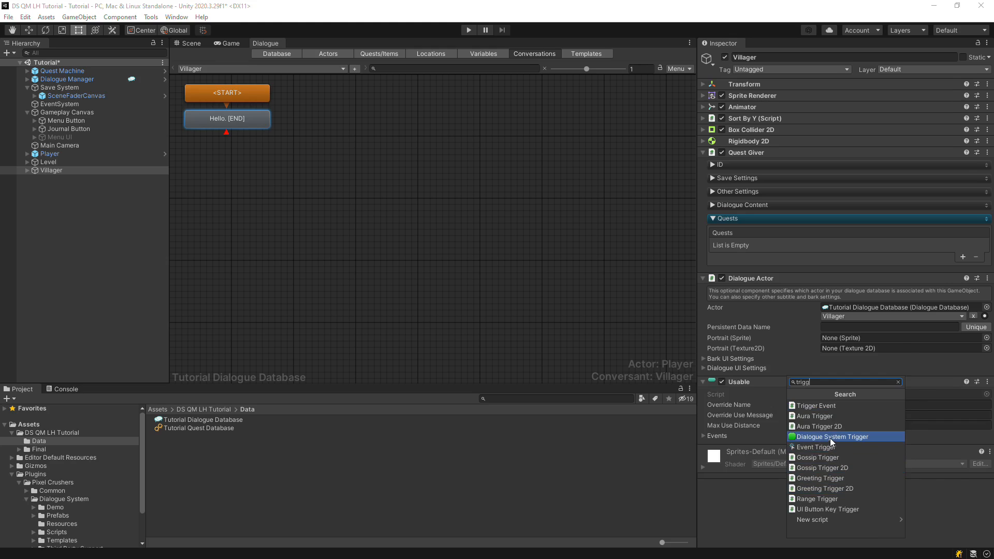
pyautogui.click(828, 435)
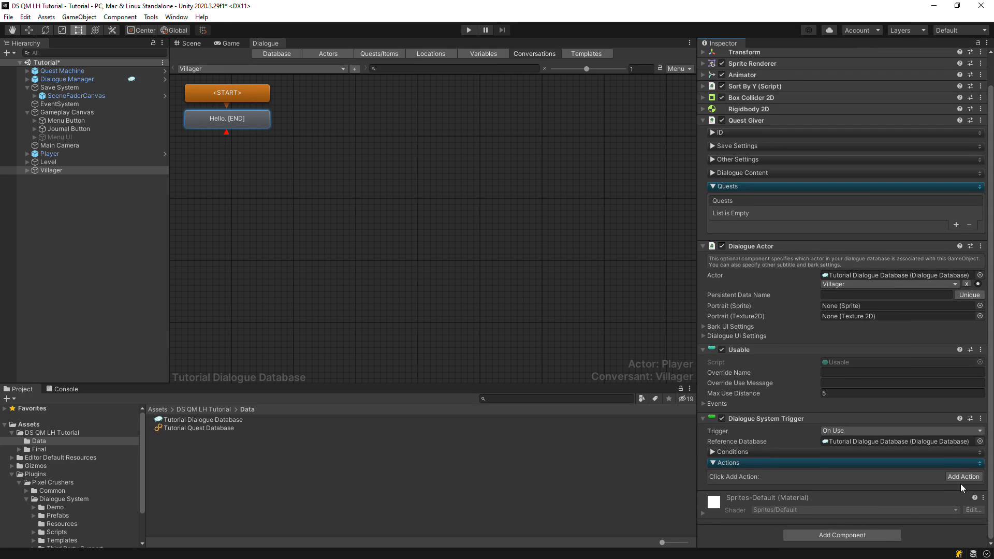
# Make the trigger's action Start Conversation using the Villager conversation
pyautogui.click(963, 476)
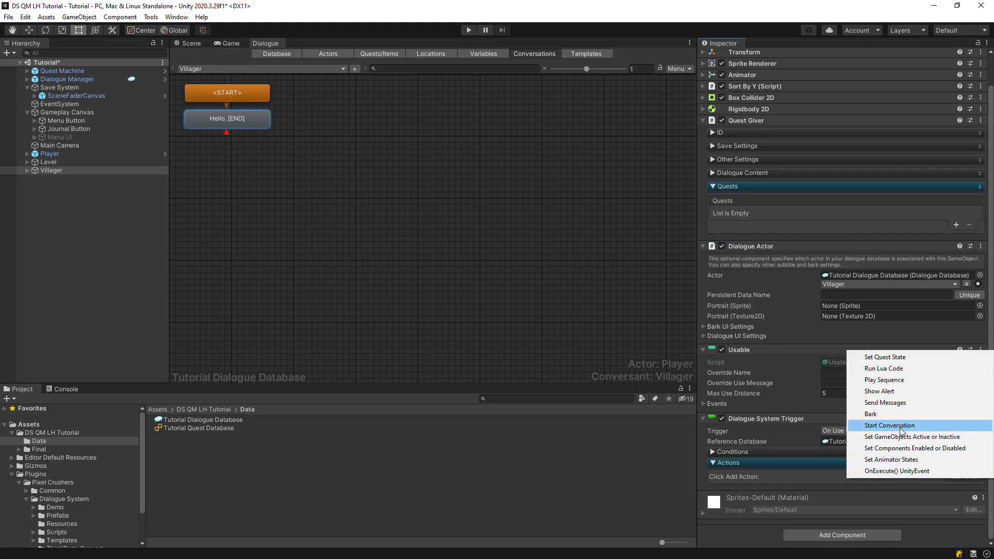
pyautogui.click(888, 425)
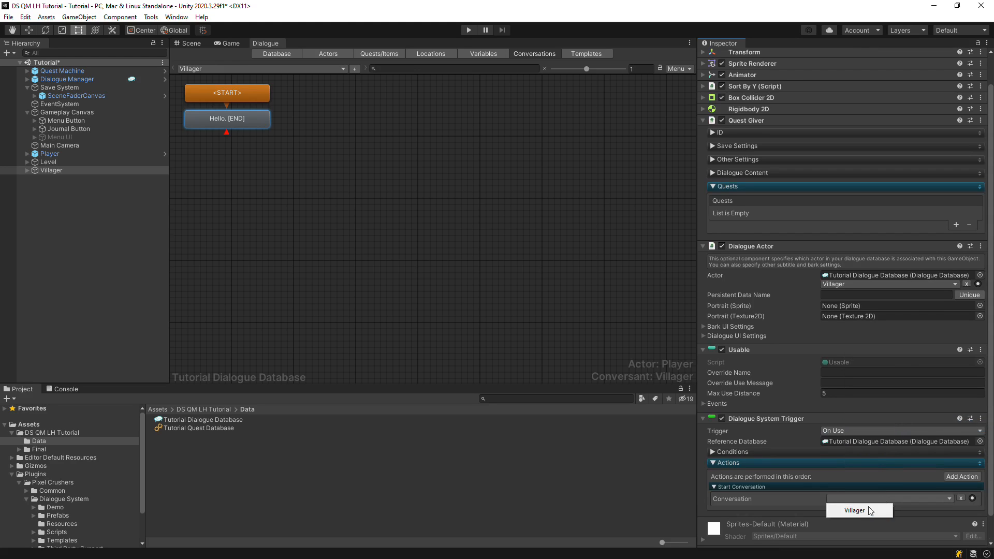
pyautogui.click(854, 510)
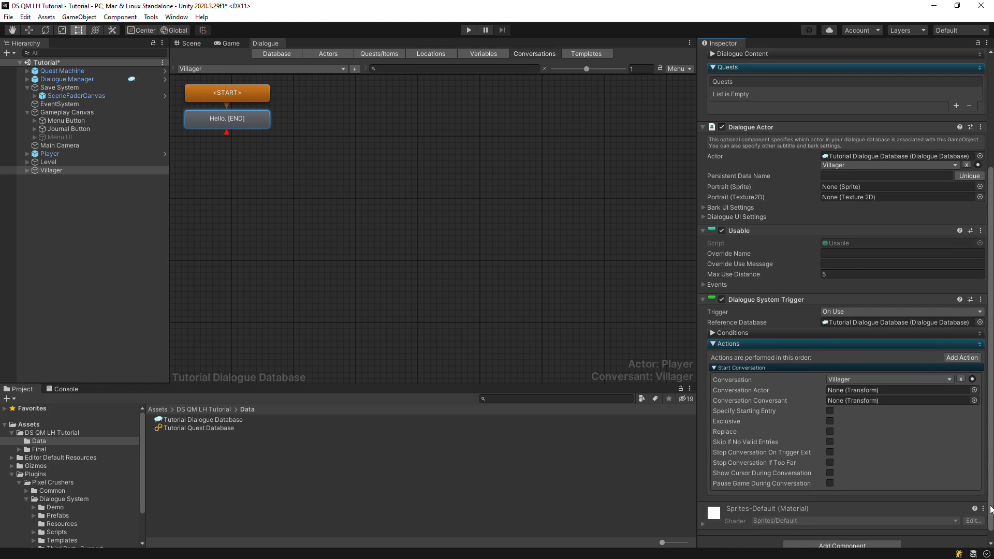
pyautogui.moveTo(831, 417)
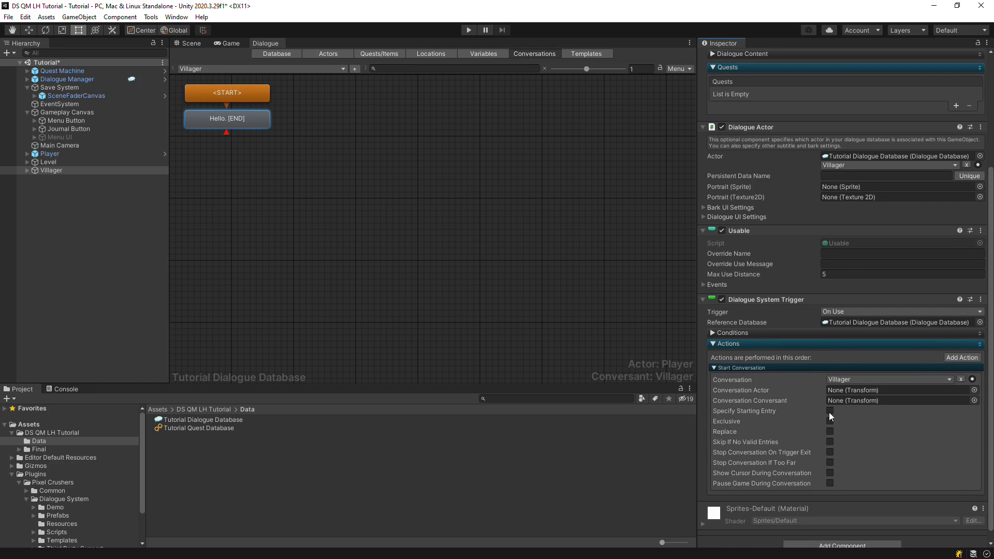
pyautogui.click(50, 153)
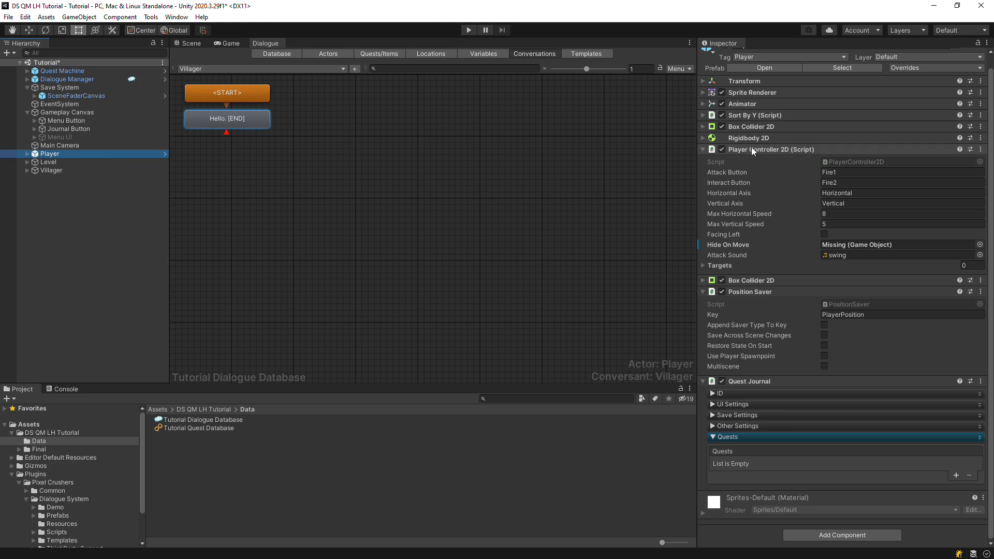
# Add a Dialogue Actor component to the Player set to the Player actor
pyautogui.click(702, 149)
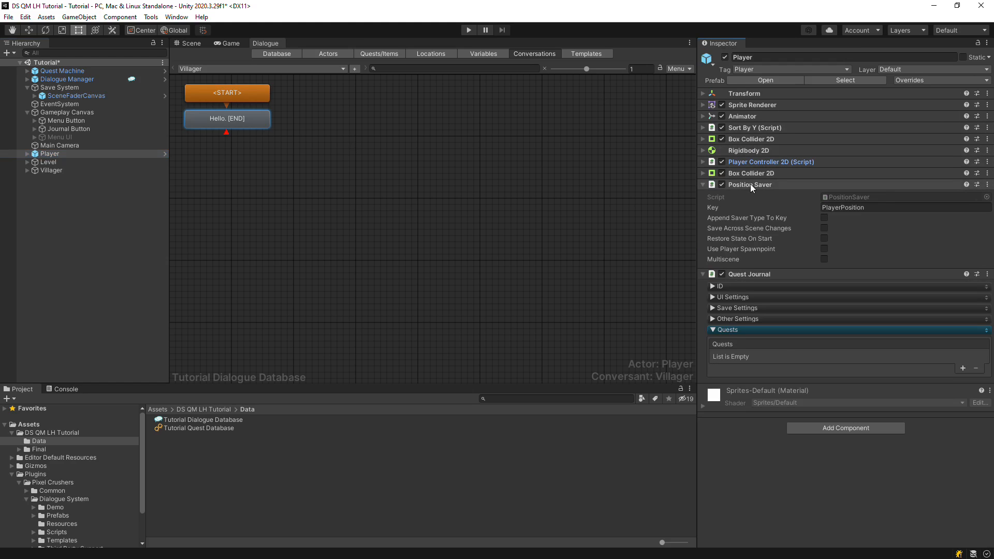
pyautogui.click(702, 184)
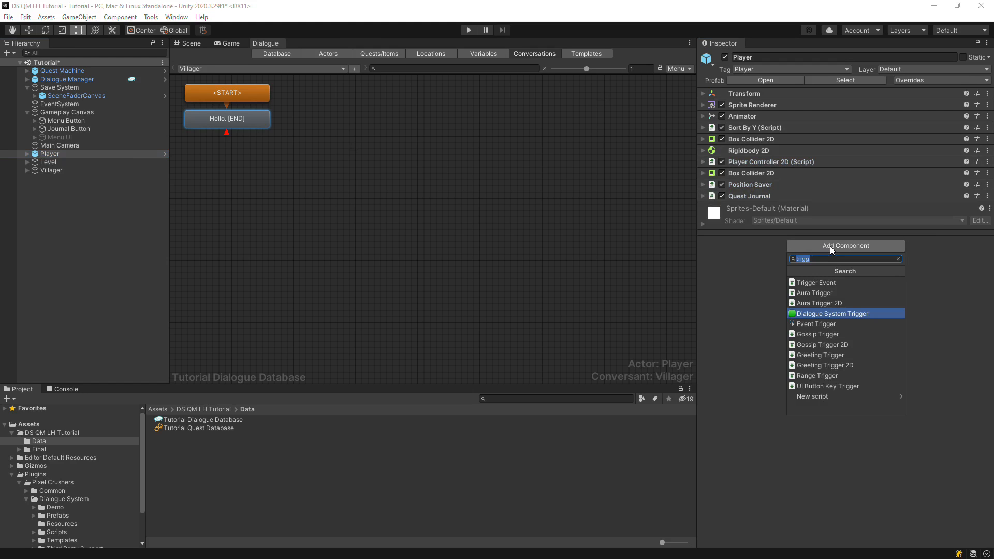
pyautogui.write('diaoguea')
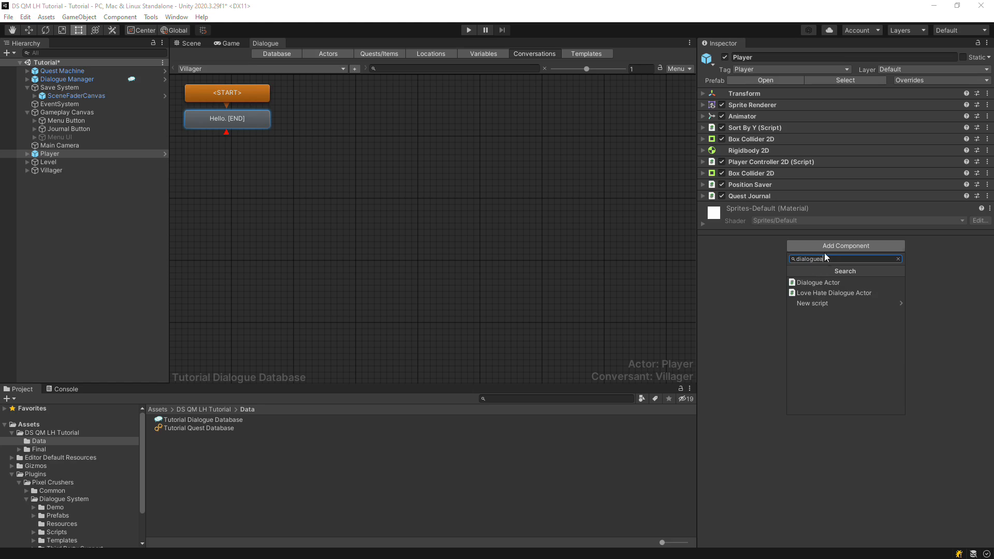
pyautogui.click(818, 281)
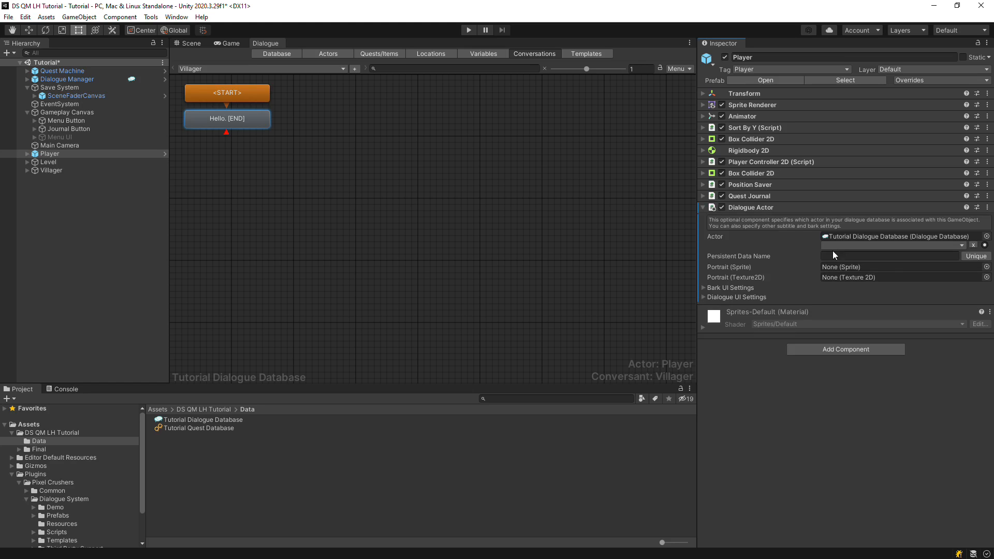
pyautogui.write('Player')
pyautogui.write('prox')
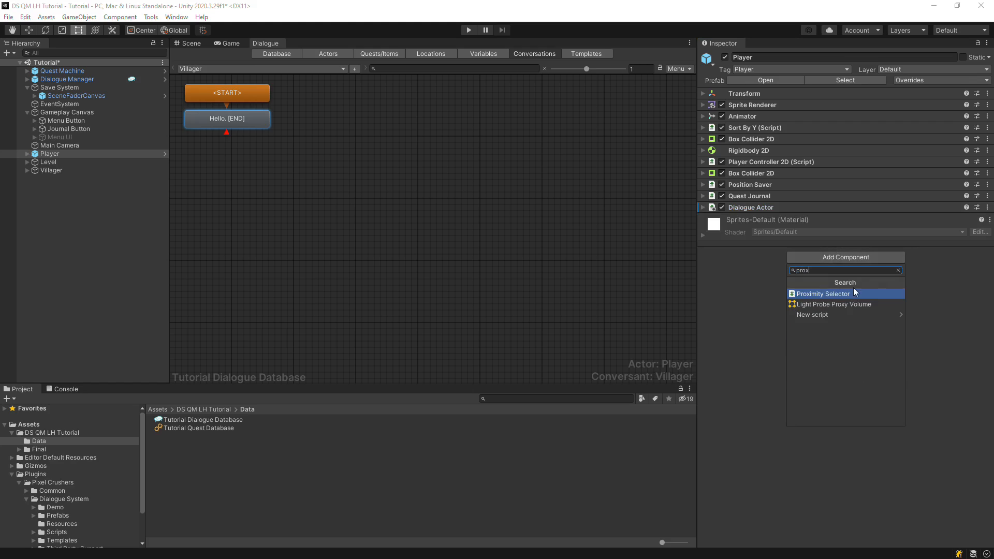
# Add Proximity Selector and Selector Use Standard UI Elements to the Player
pyautogui.click(822, 293)
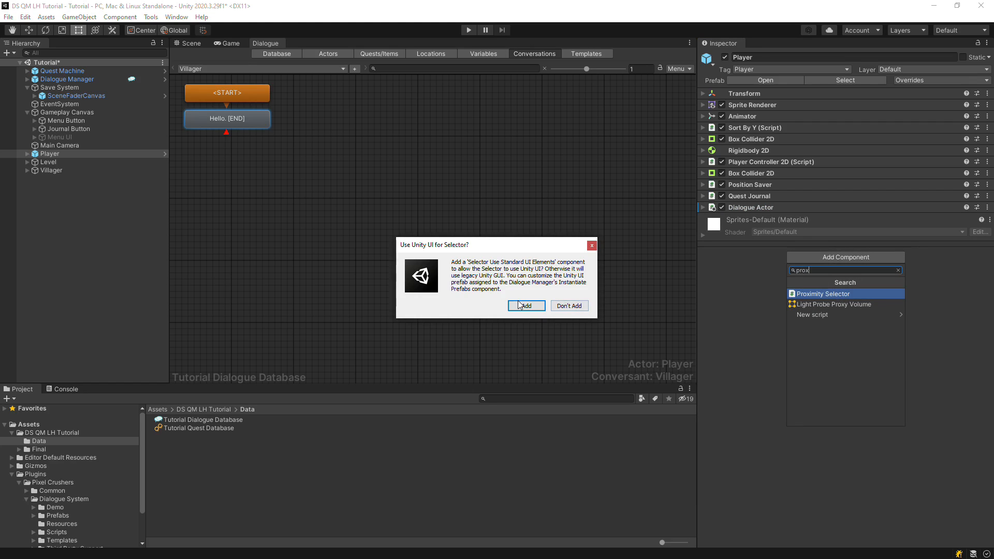
pyautogui.click(526, 305)
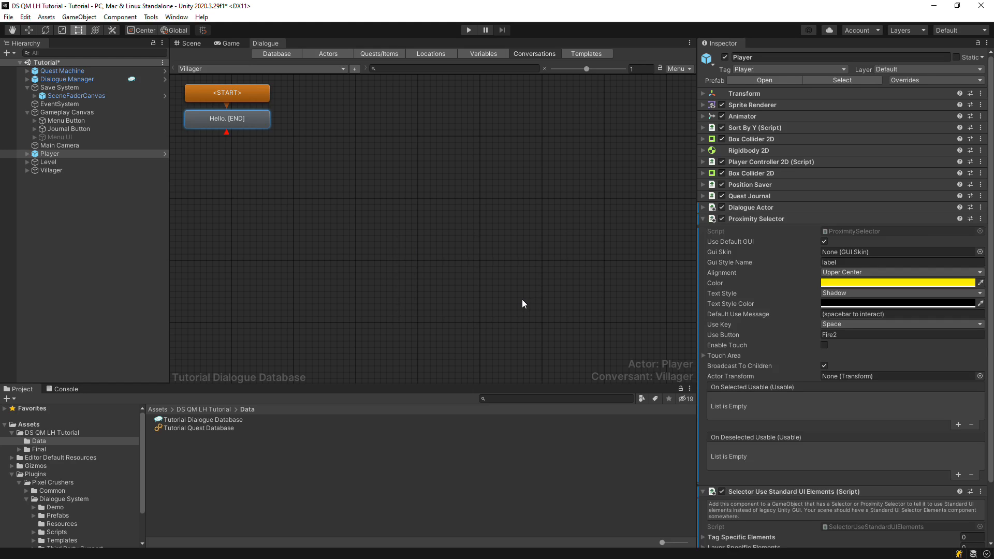
pyautogui.moveTo(800, 226)
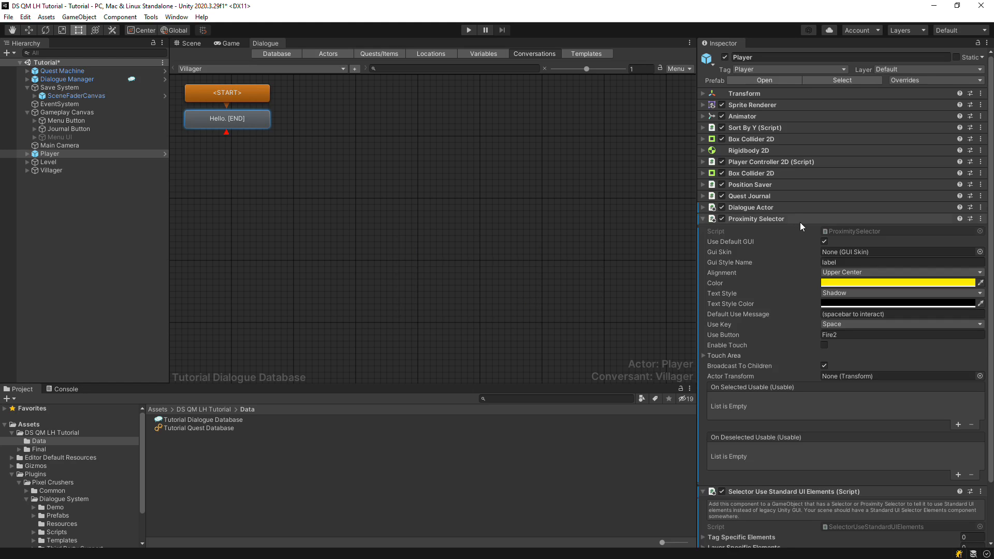
pyautogui.click(702, 219)
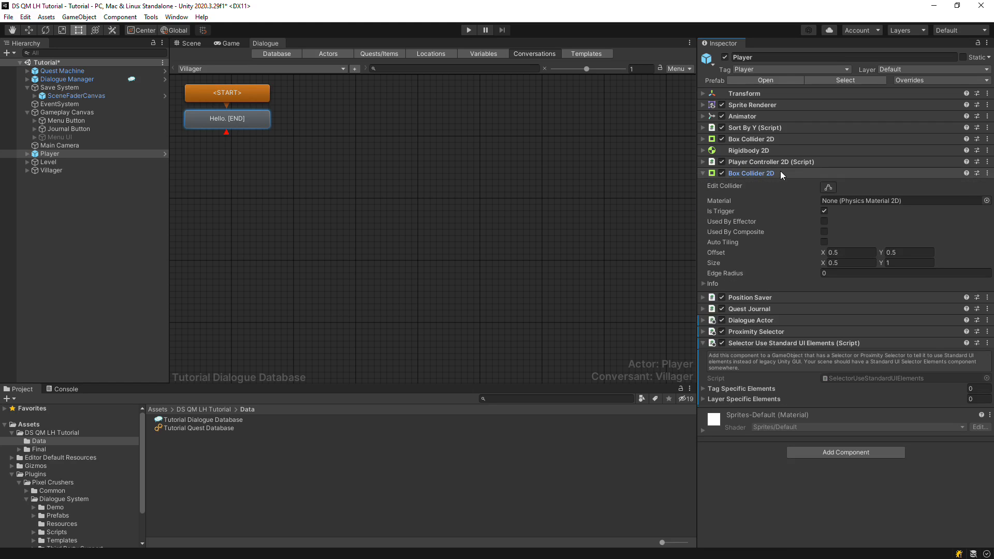
pyautogui.click(702, 173)
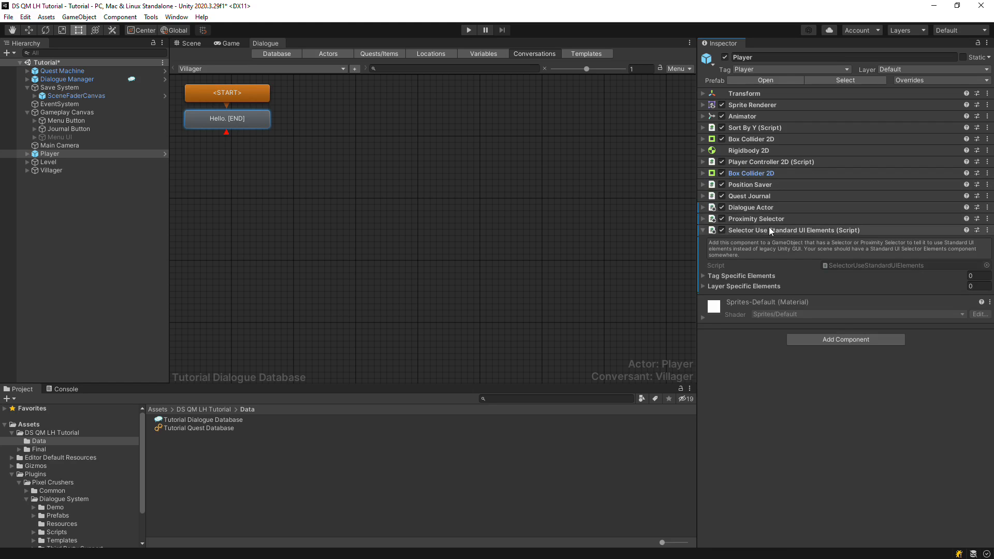
pyautogui.click(701, 230)
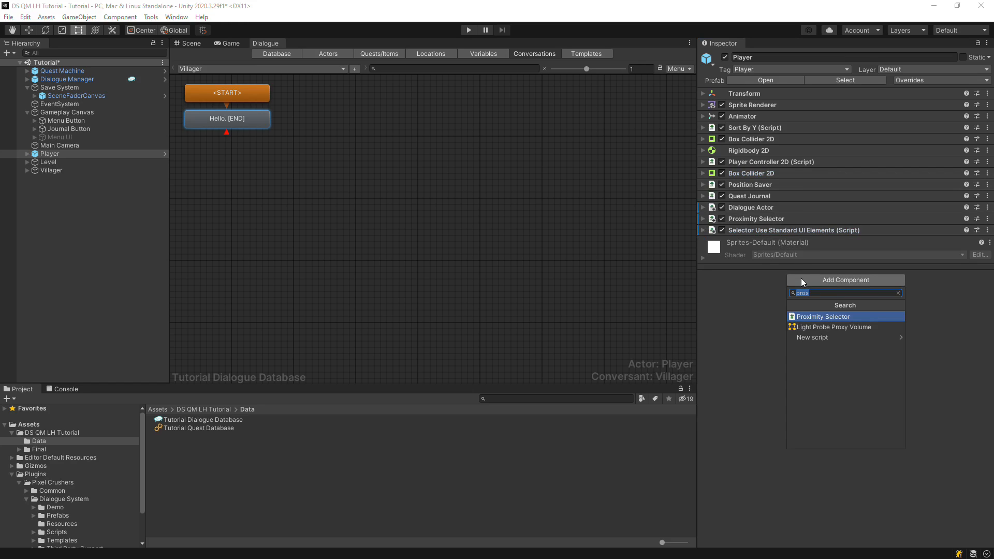
# Add Dialogue System Events to the Player with On Conversation Start disabling PlayerController2D
pyautogui.write('dialoguesystemeve')
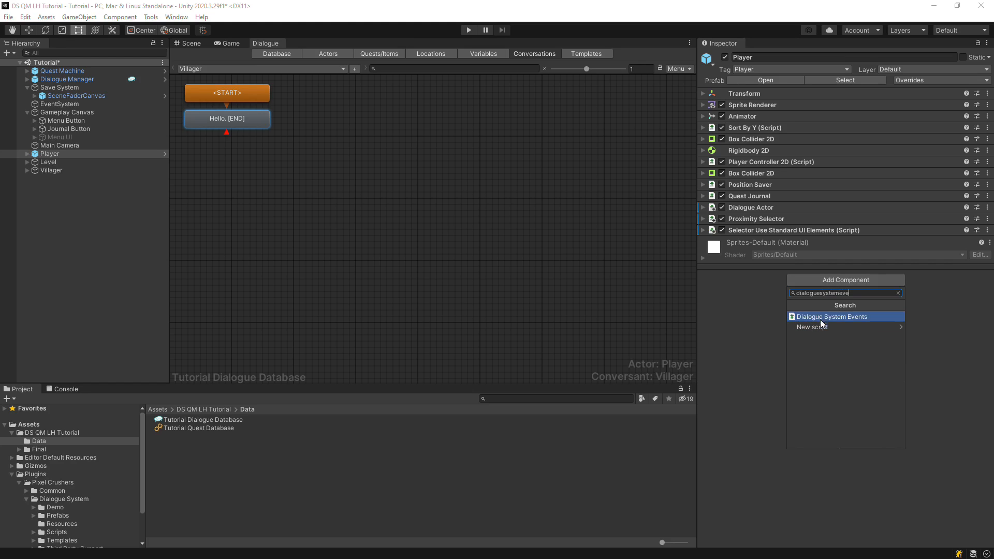
pyautogui.click(832, 317)
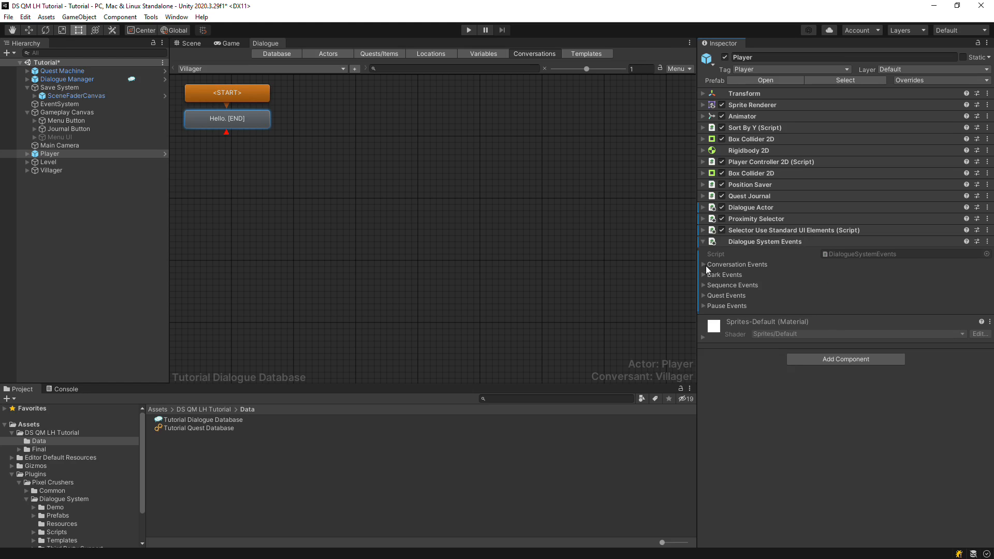
pyautogui.click(702, 264)
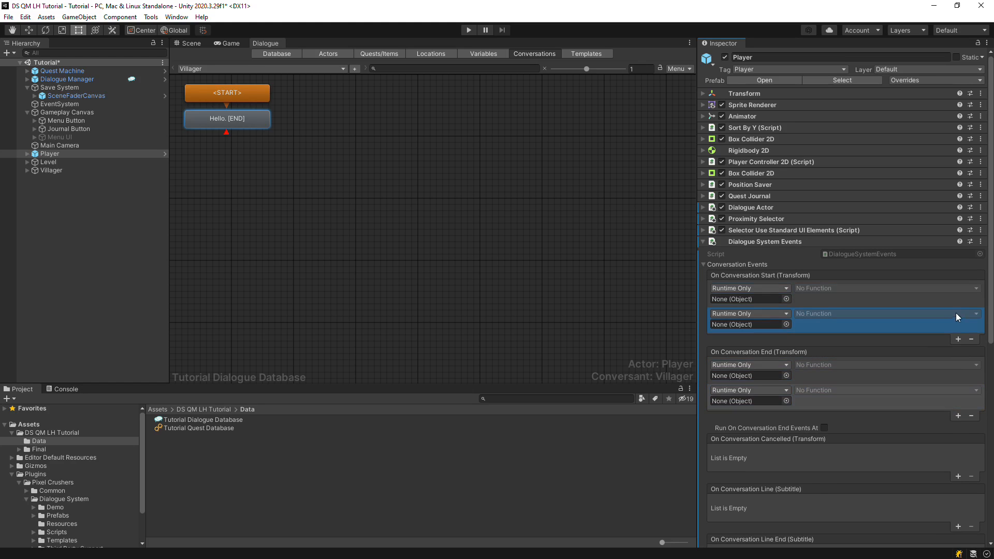
pyautogui.moveTo(801, 174)
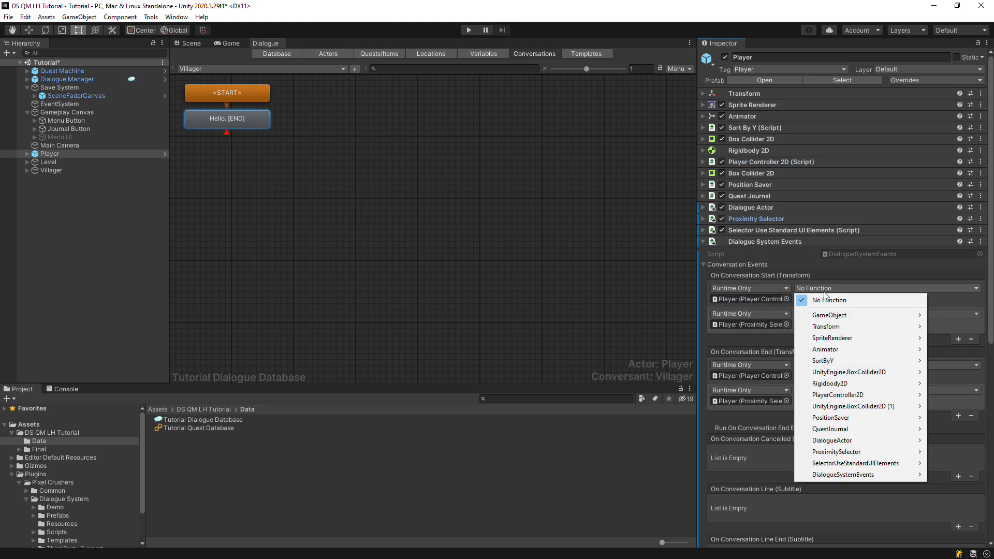
pyautogui.moveTo(821, 360)
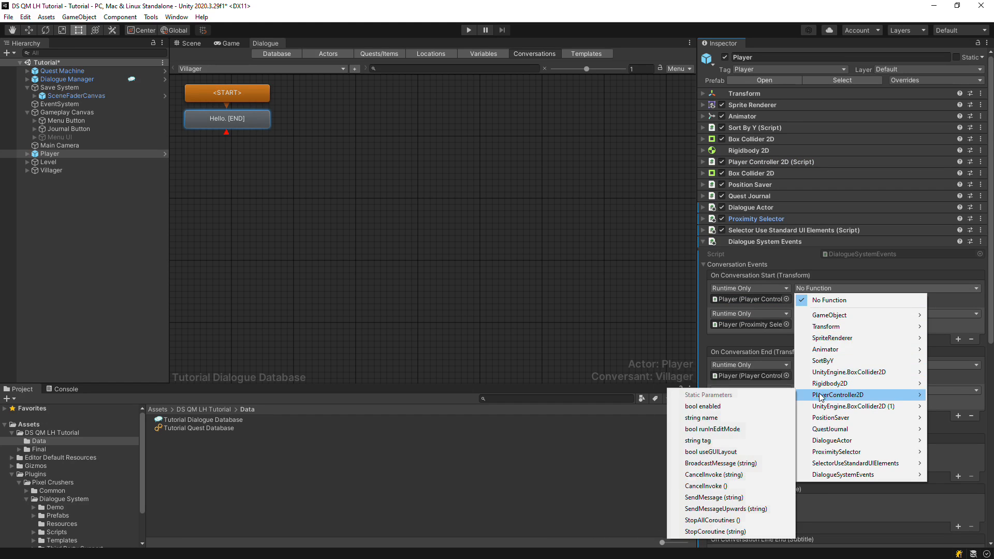
pyautogui.click(702, 406)
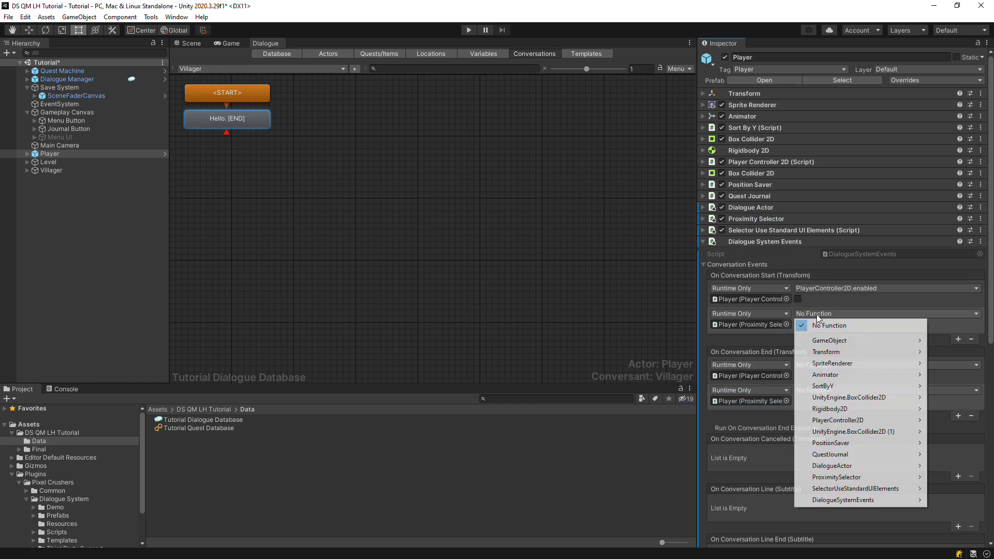
pyautogui.moveTo(836, 476)
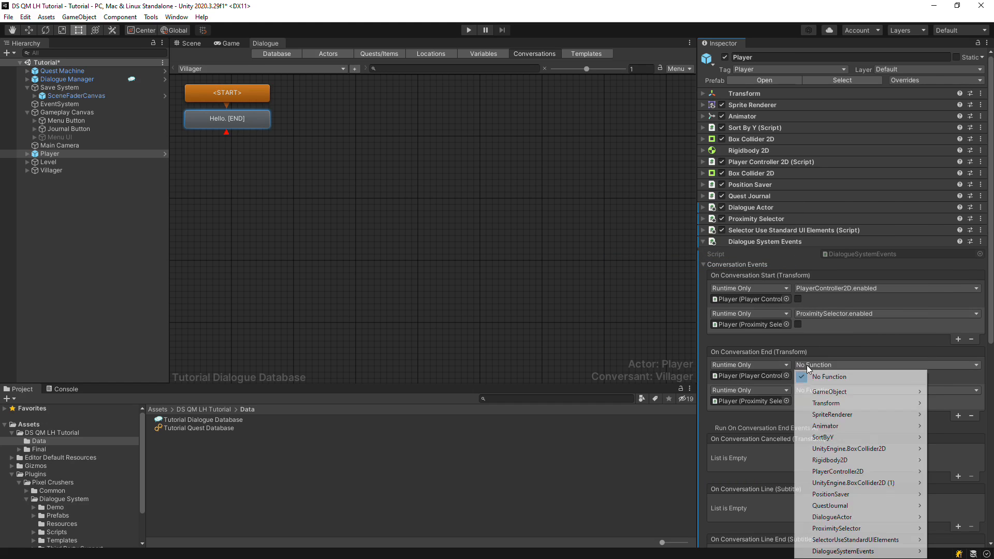
pyautogui.moveTo(838, 471)
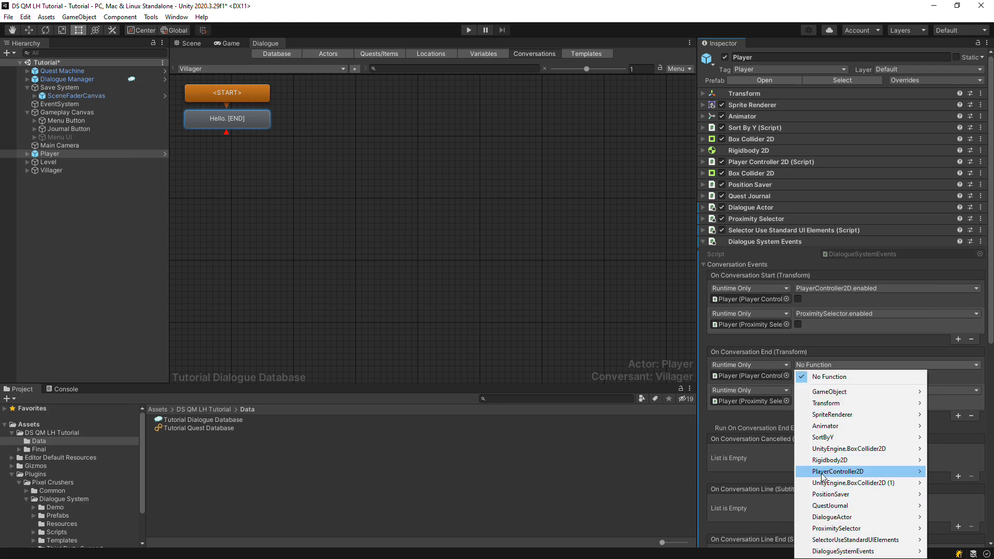
# Set On Conversation End to re-enable PlayerController2D and ProximitySelector
pyautogui.click(837, 471)
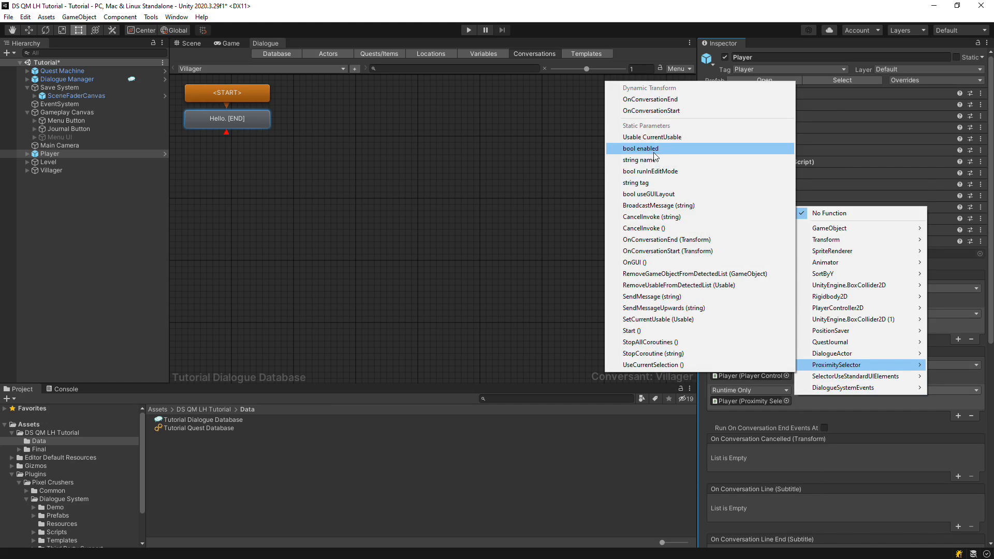
pyautogui.click(641, 148)
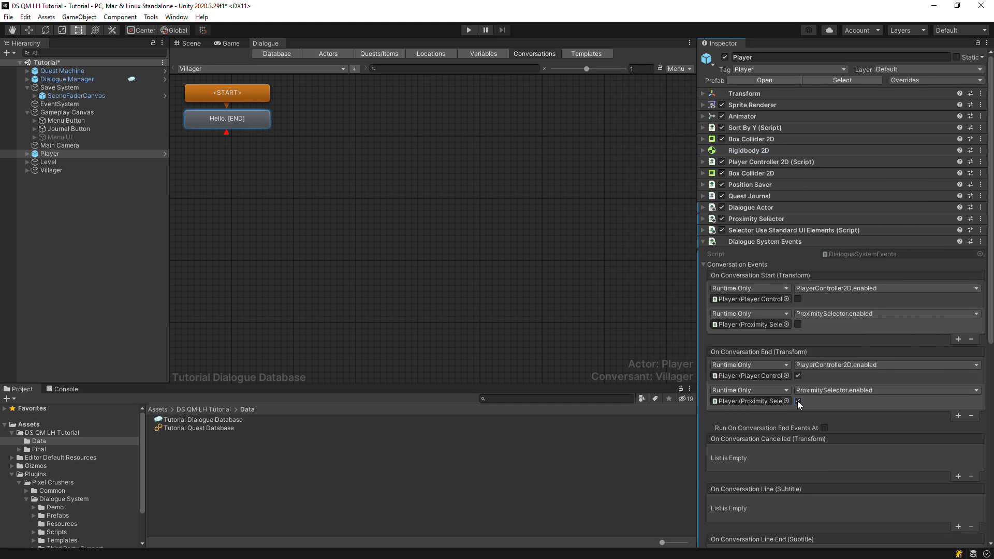
pyautogui.click(797, 401)
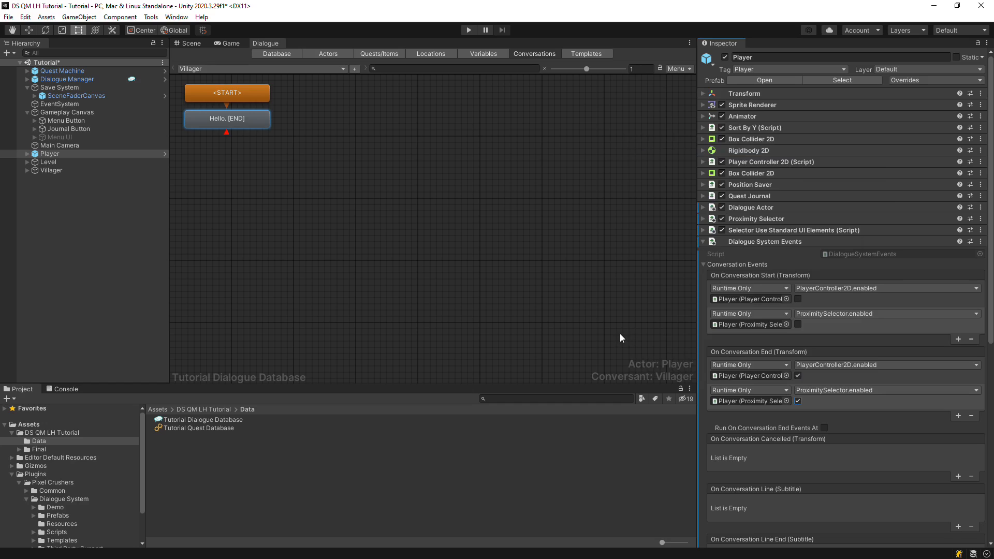
pyautogui.moveTo(490, 273)
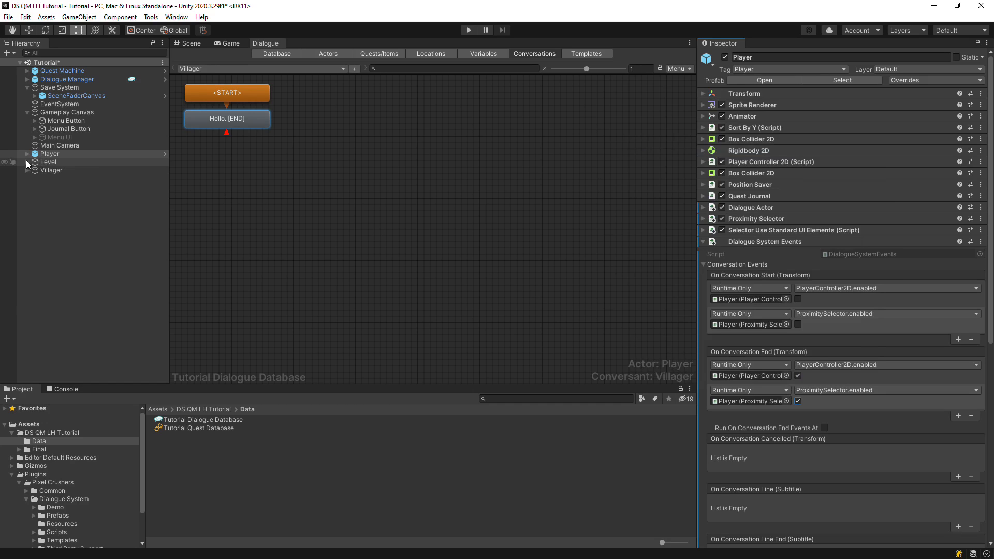
# Move the two Orcs under Level and delete Spawners and Barrel with wand
pyautogui.click(27, 162)
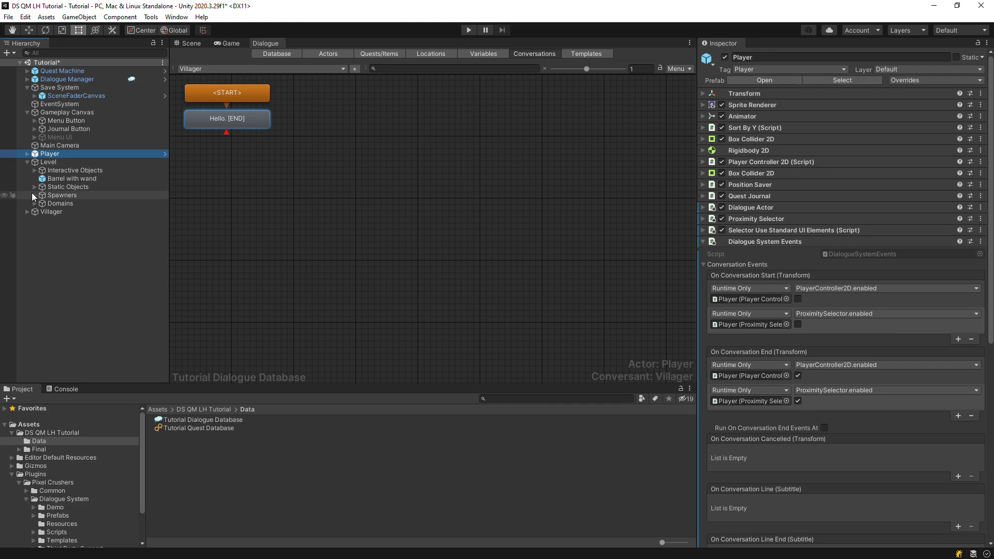
pyautogui.click(35, 211)
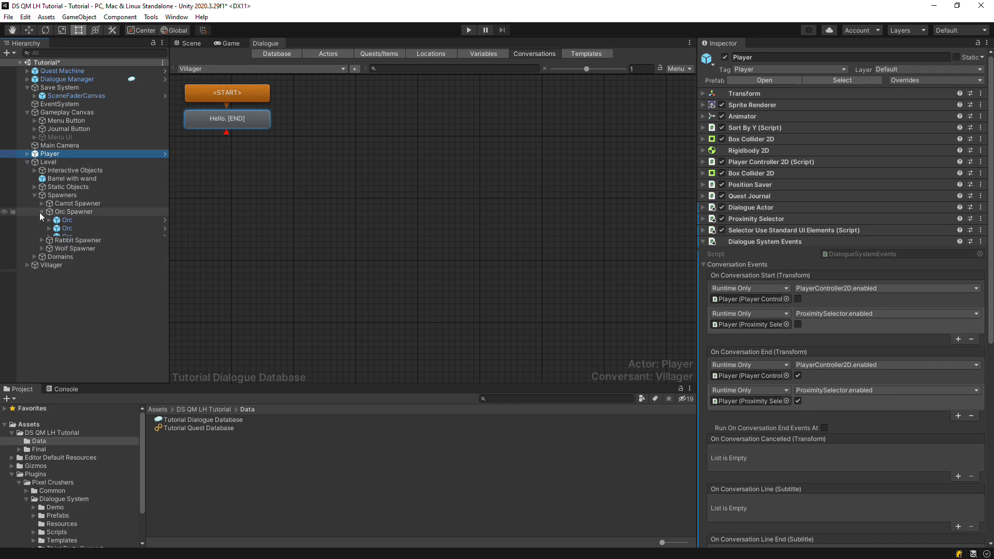
pyautogui.click(66, 228)
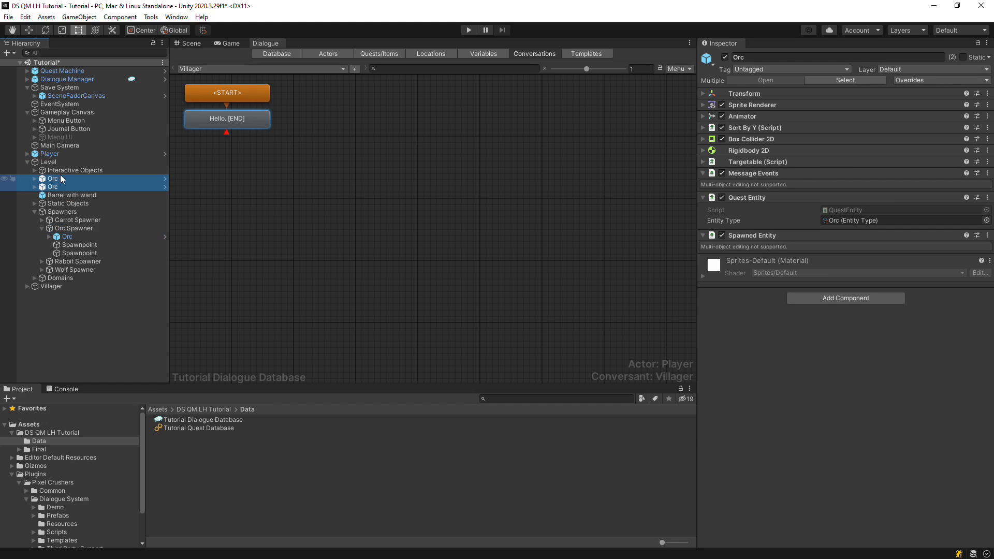
pyautogui.click(62, 211)
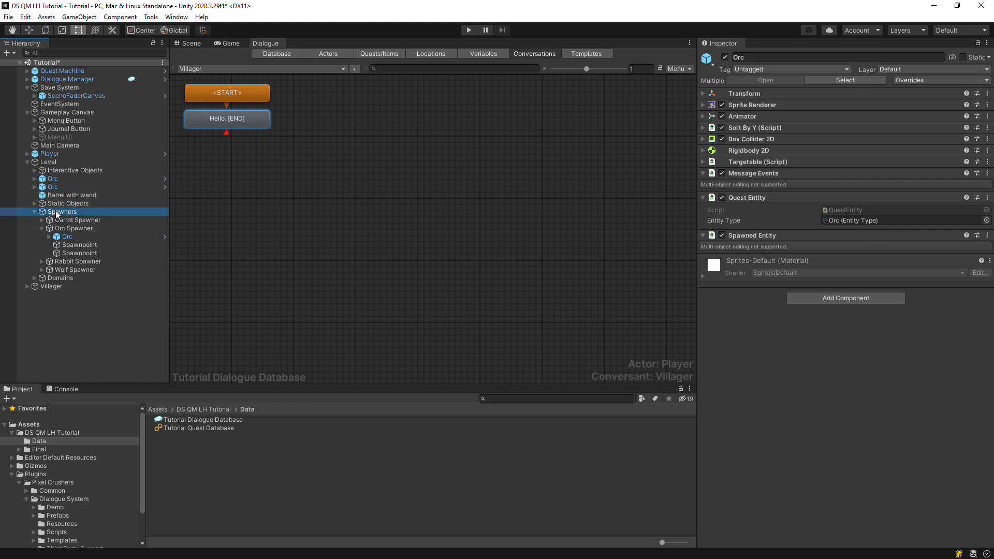
pyautogui.click(71, 194)
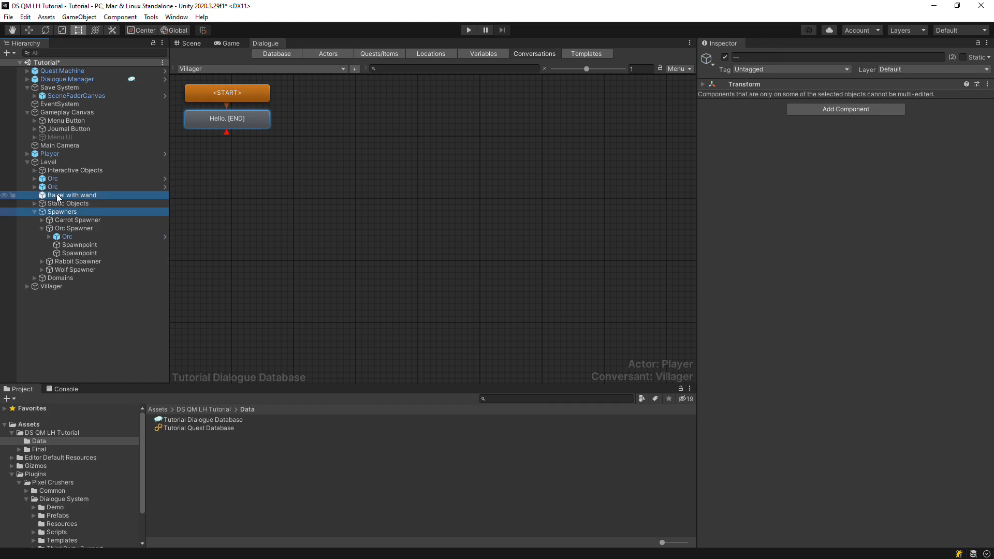
pyautogui.rightClick(72, 195)
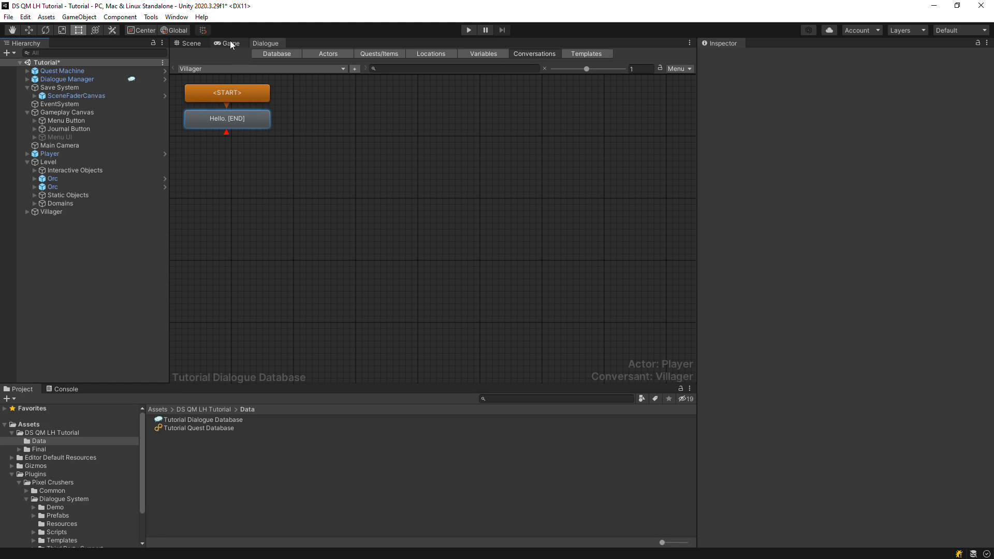
# Run the scene in Game view and interact with the Villager to show 'Hello.'
pyautogui.click(468, 30)
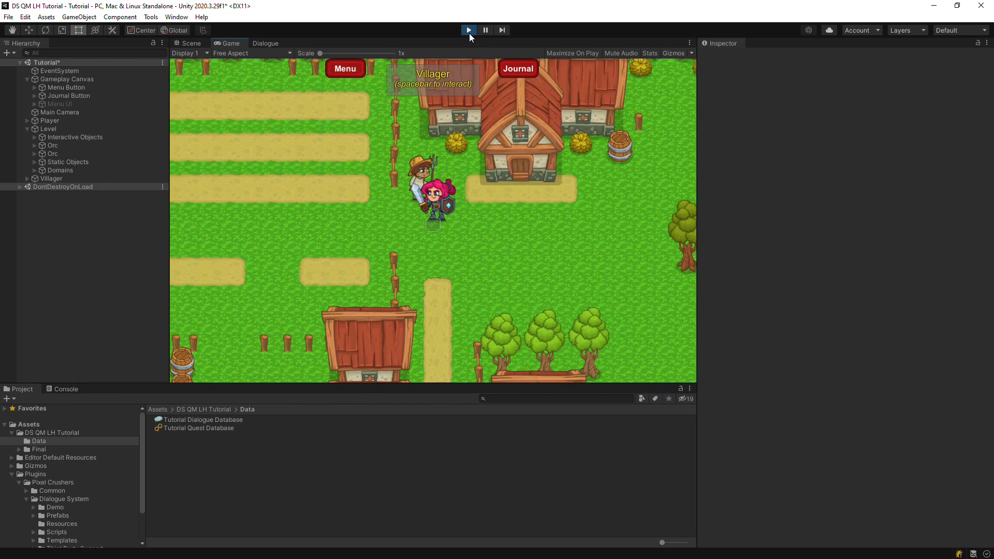
pyautogui.press('space')
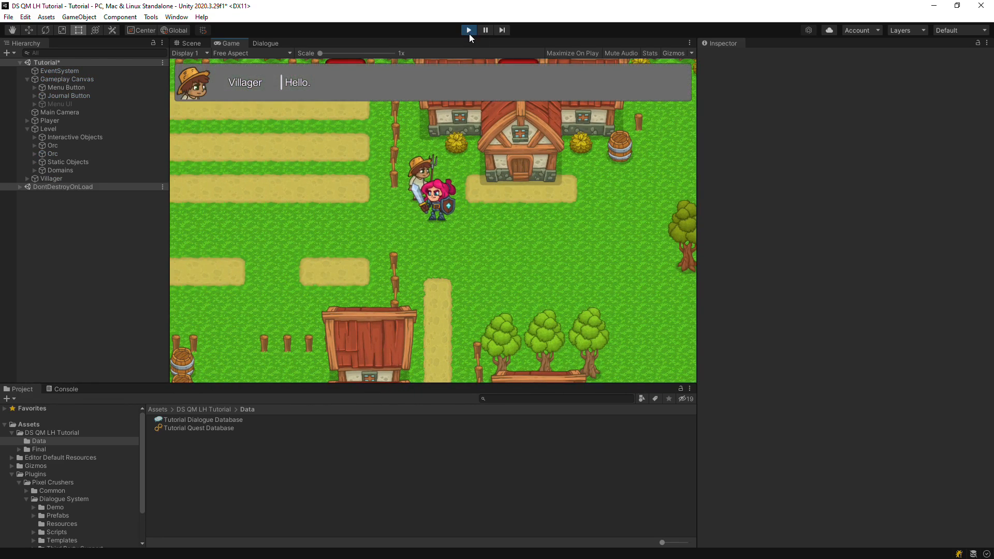